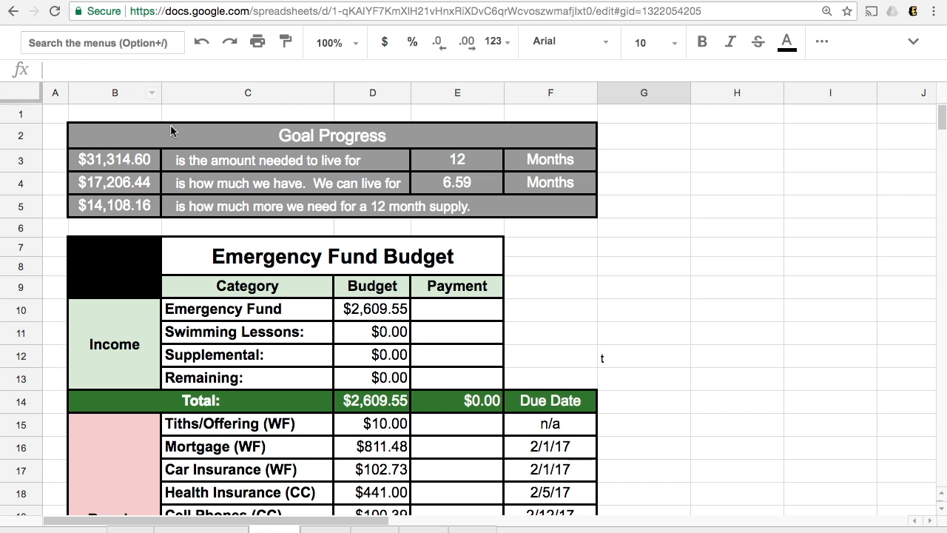
mouse_move(182, 139)
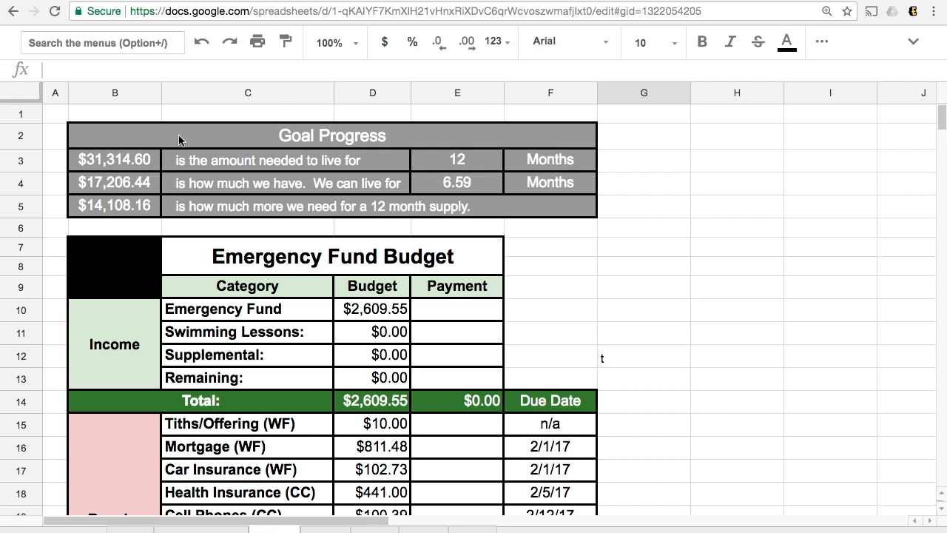
mouse_move(282, 146)
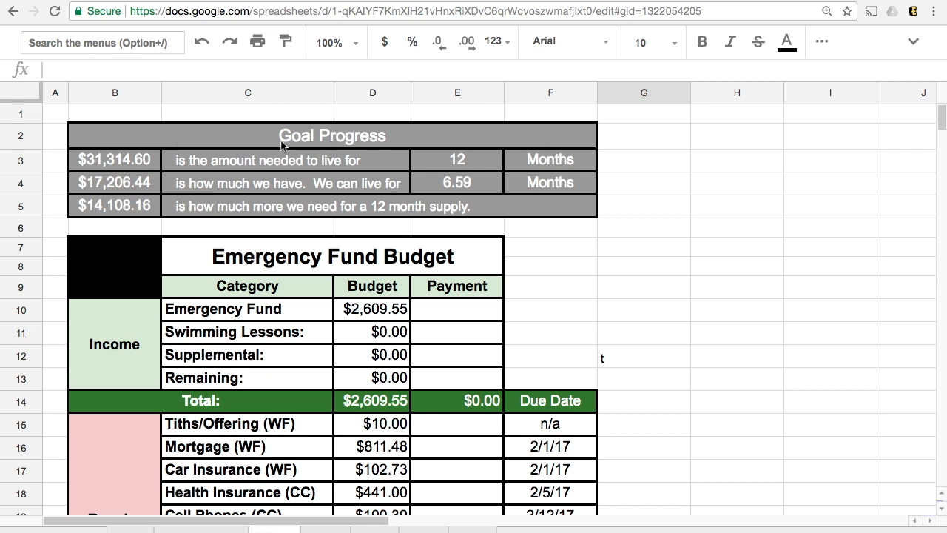
mouse_move(126, 172)
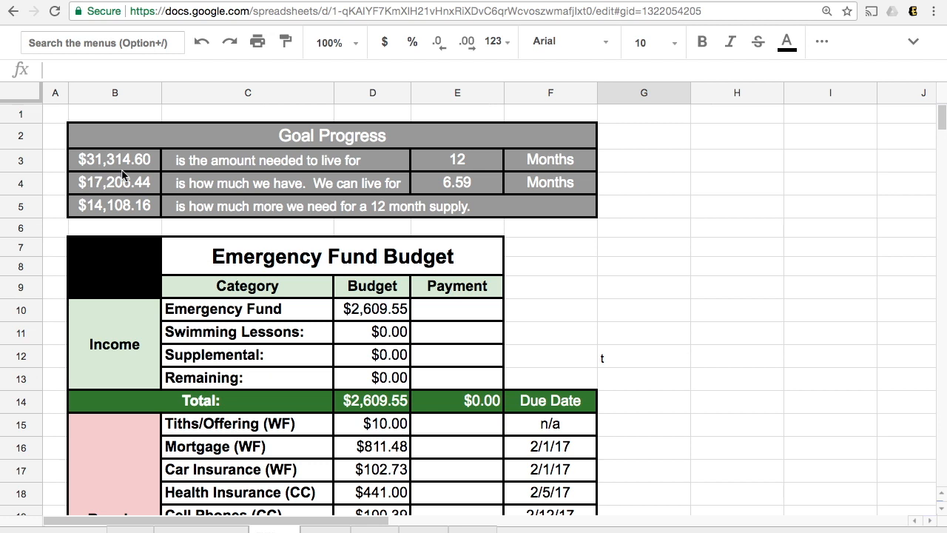
mouse_move(312, 189)
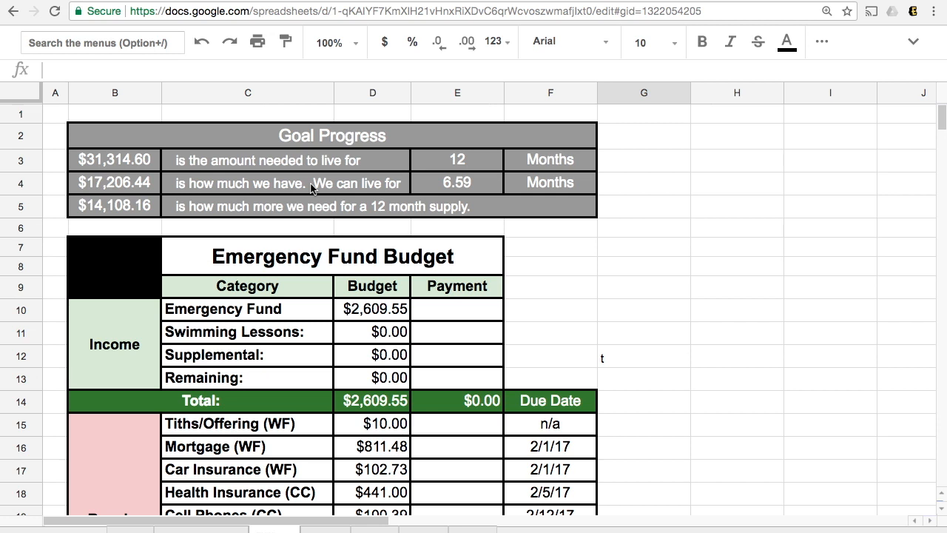
mouse_move(122, 201)
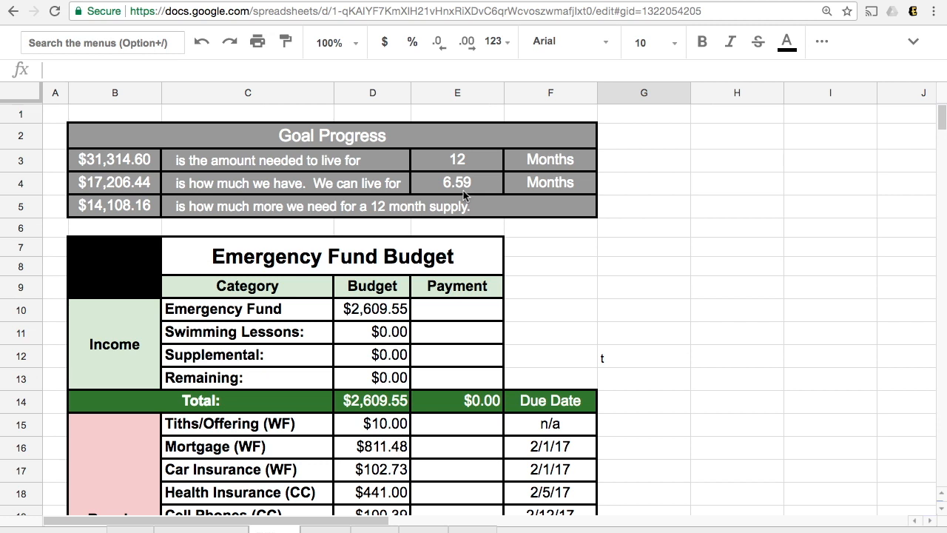
mouse_move(116, 217)
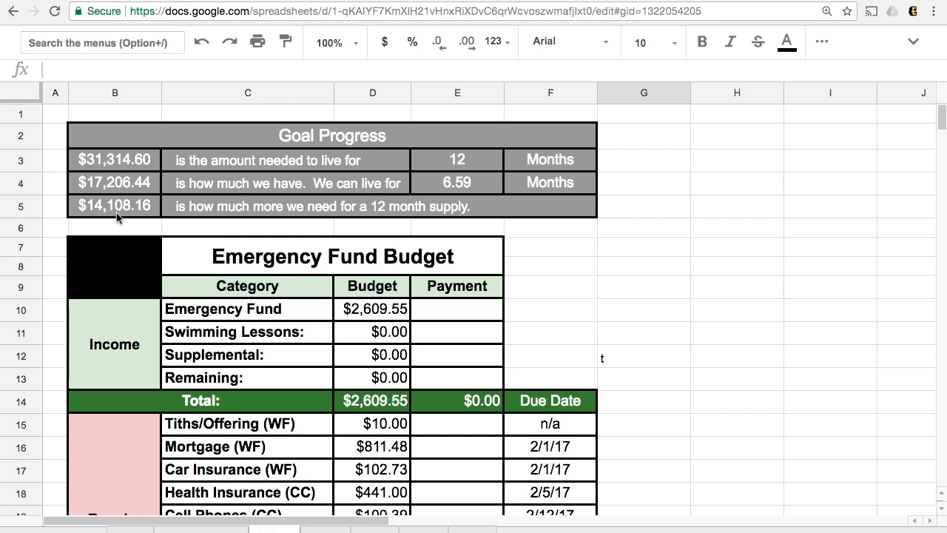
mouse_move(690, 330)
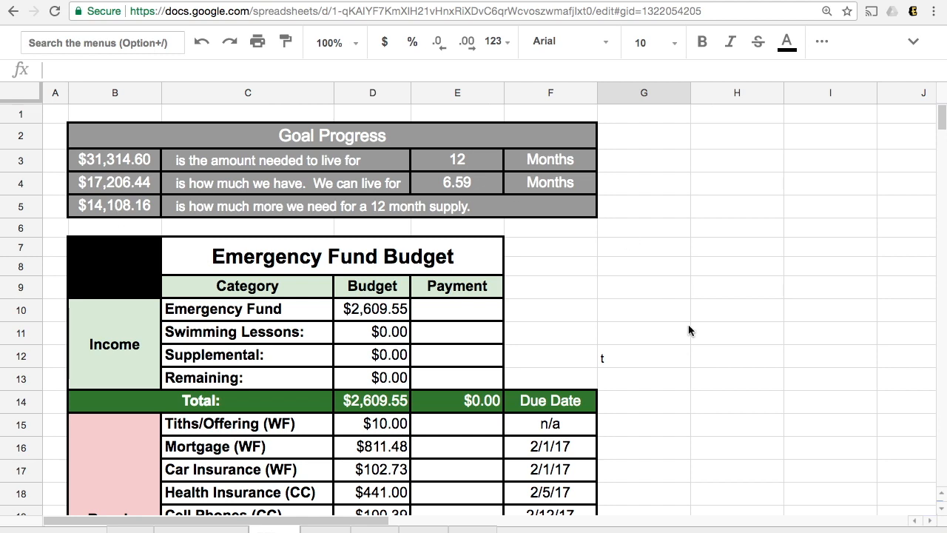
scroll(down, 3)
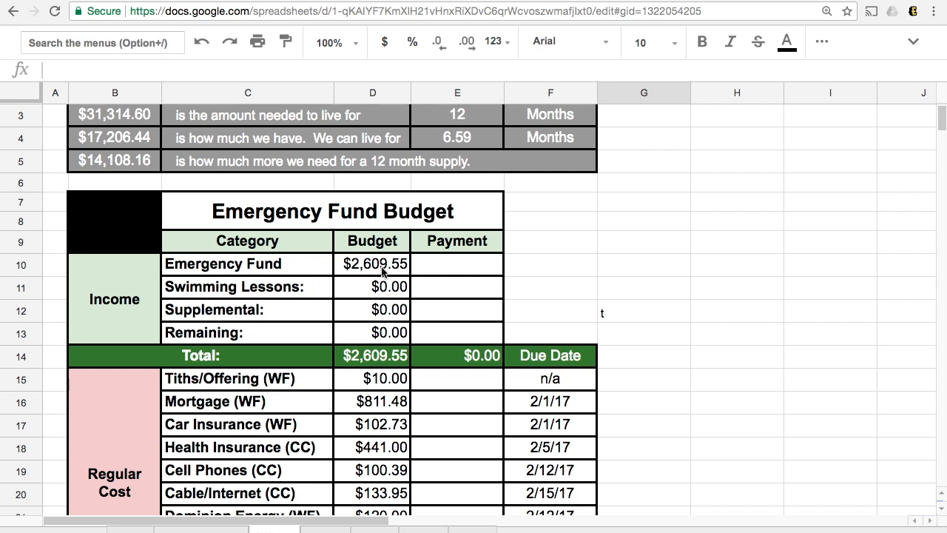
mouse_move(363, 276)
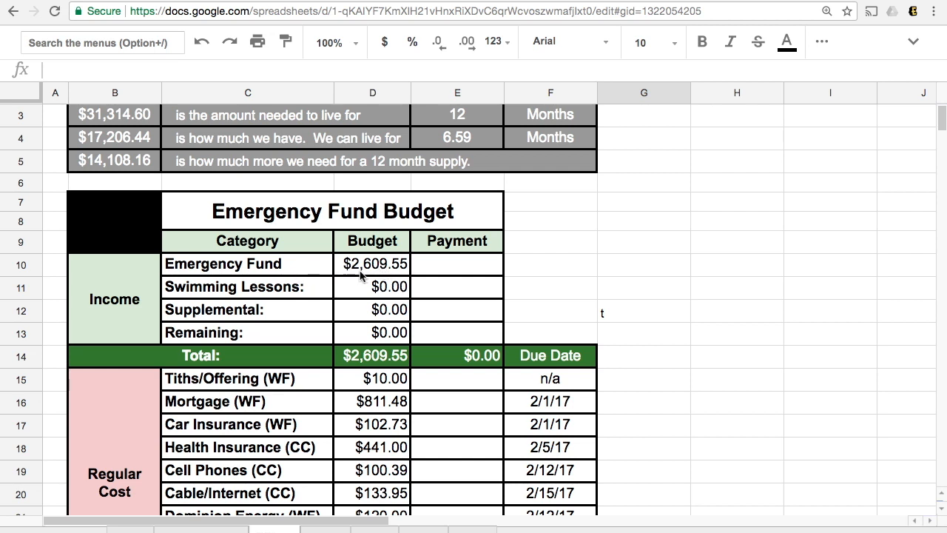
mouse_move(397, 402)
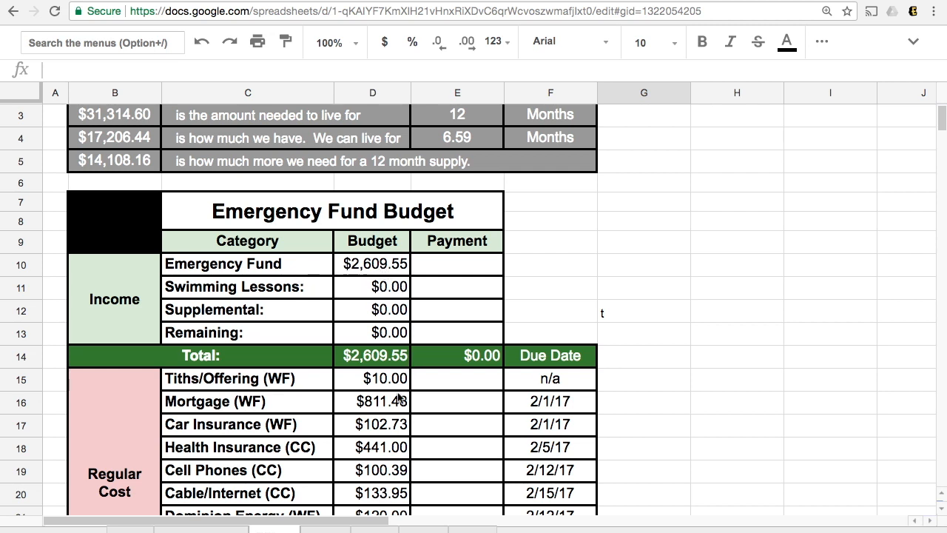
scroll(down, 3)
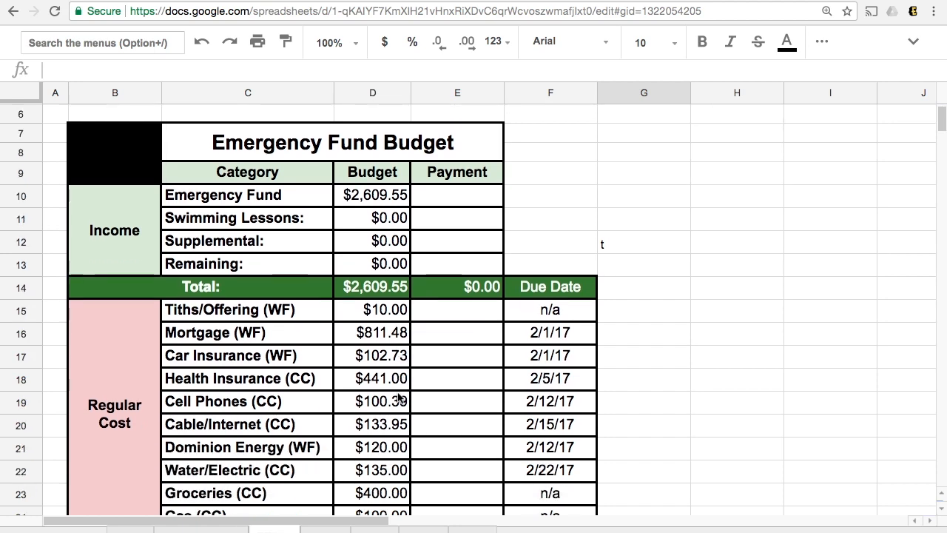
scroll(down, 3)
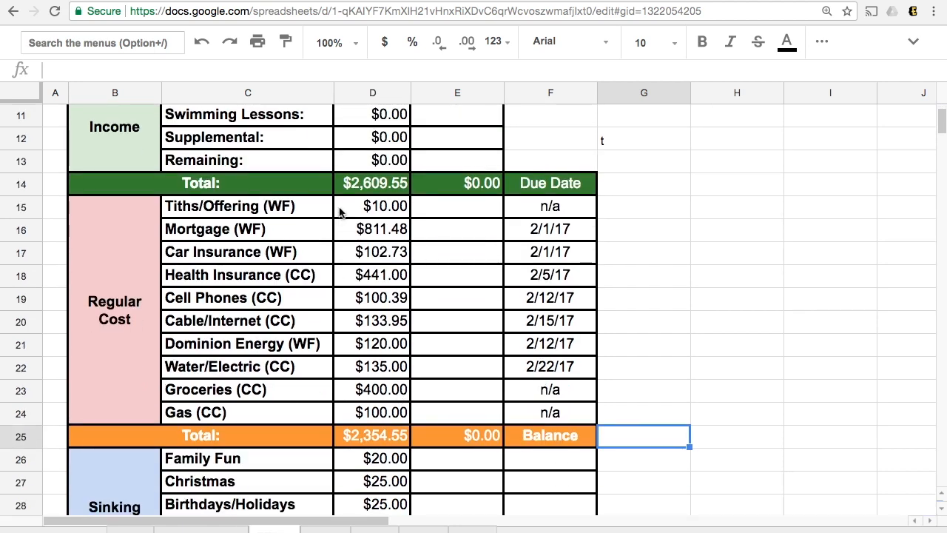
mouse_move(346, 221)
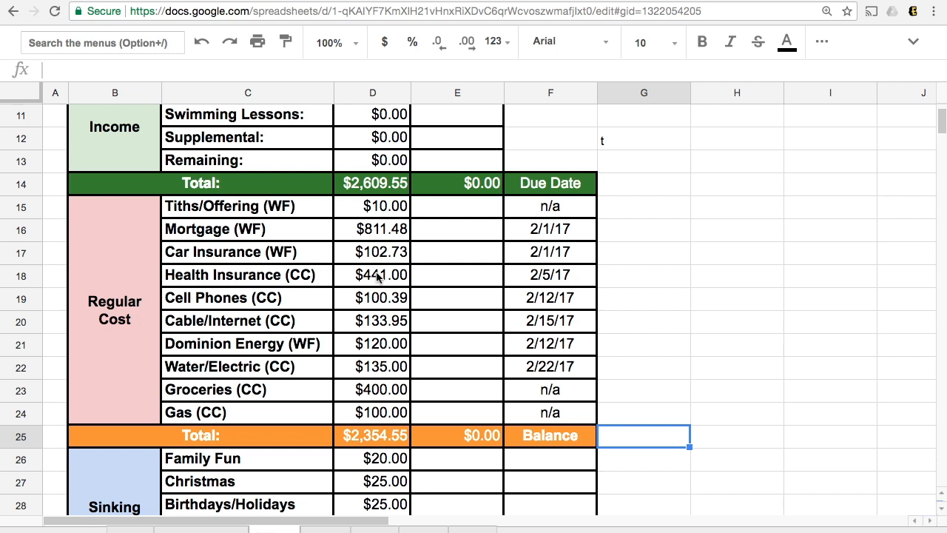
mouse_move(375, 320)
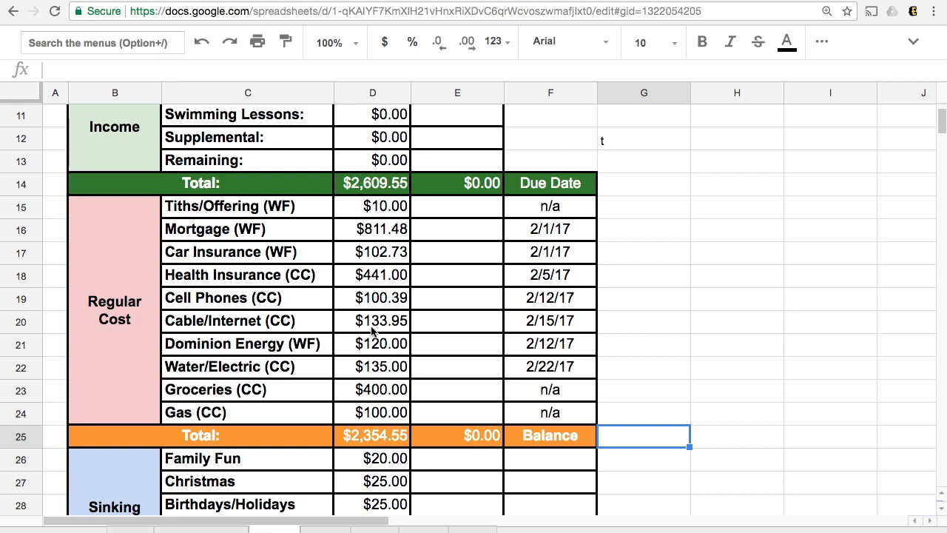
mouse_move(364, 321)
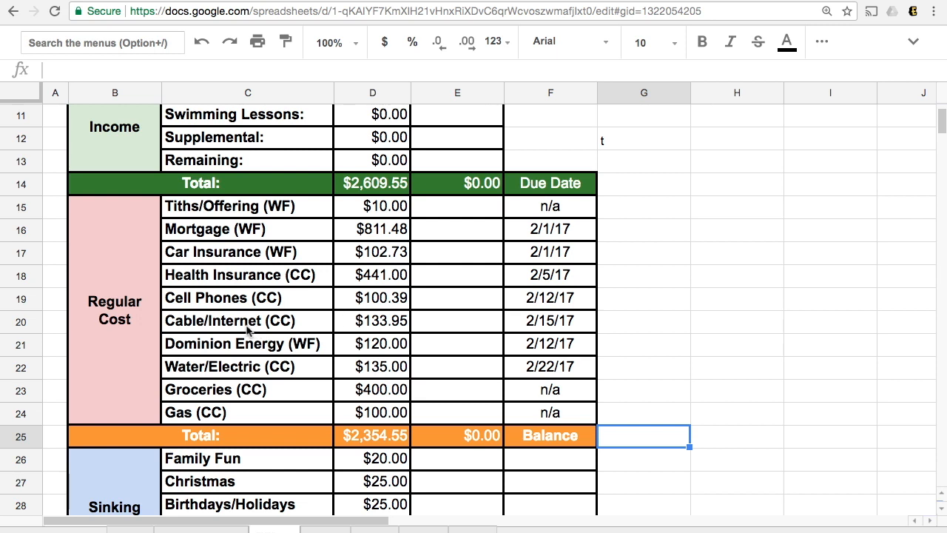
mouse_move(393, 339)
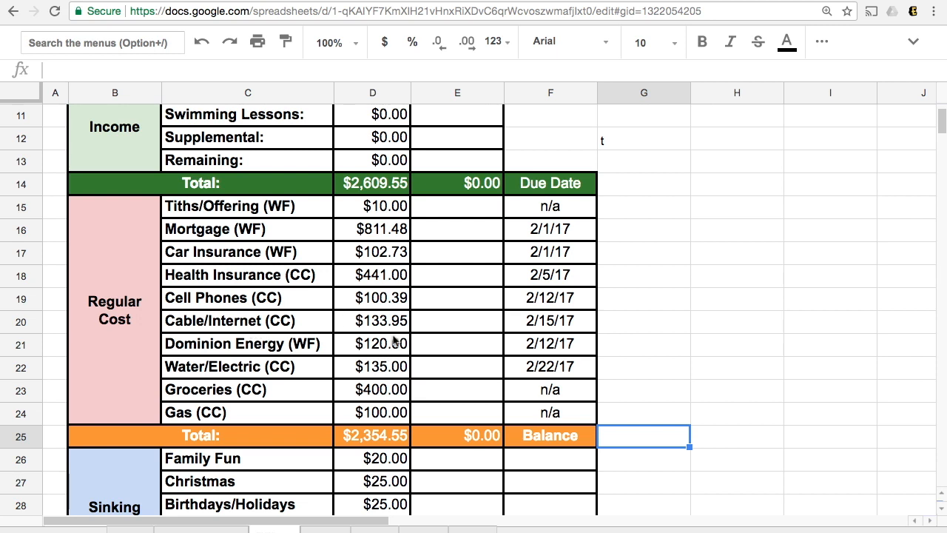
mouse_move(396, 331)
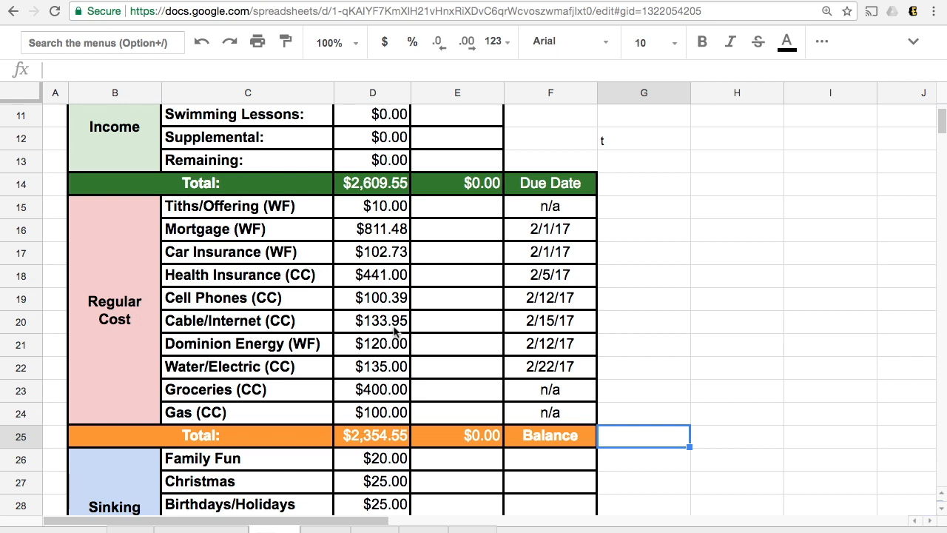
mouse_move(391, 349)
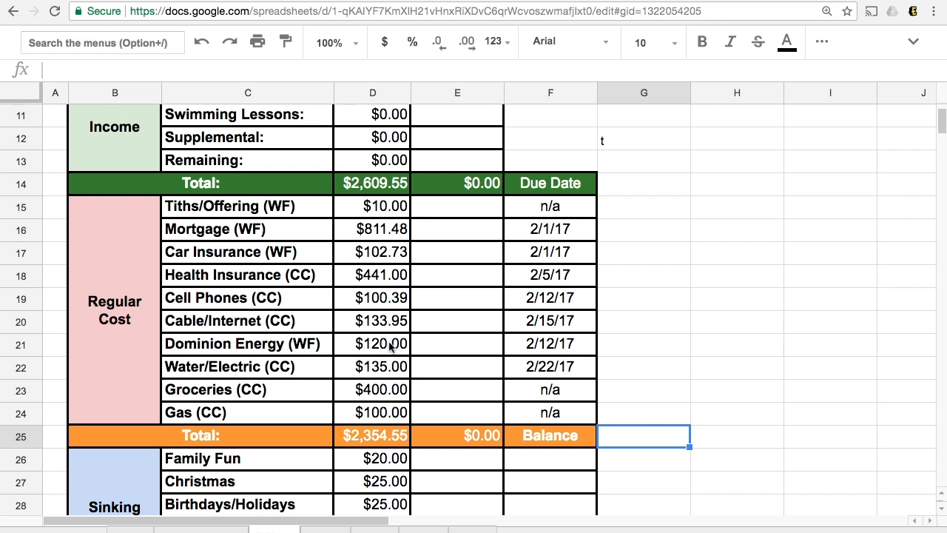
mouse_move(382, 379)
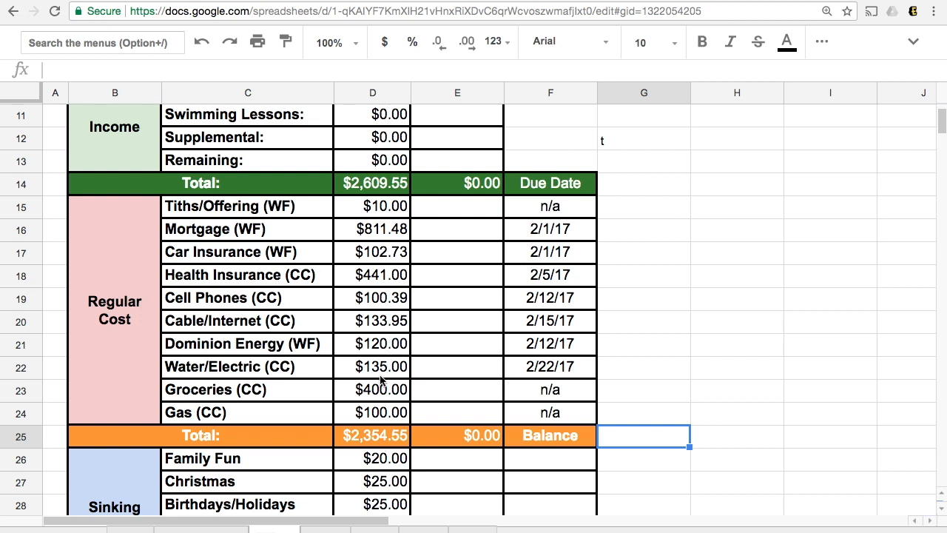
mouse_move(362, 361)
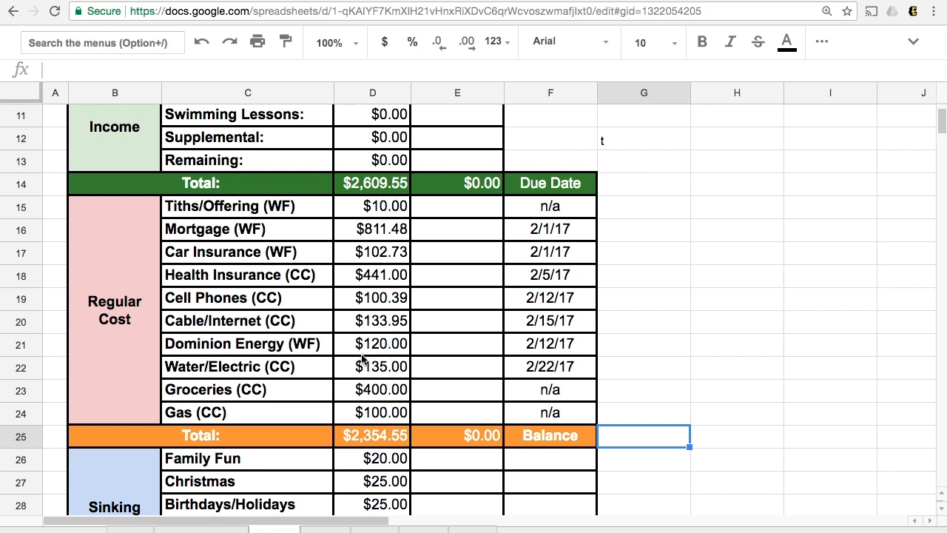
mouse_move(400, 367)
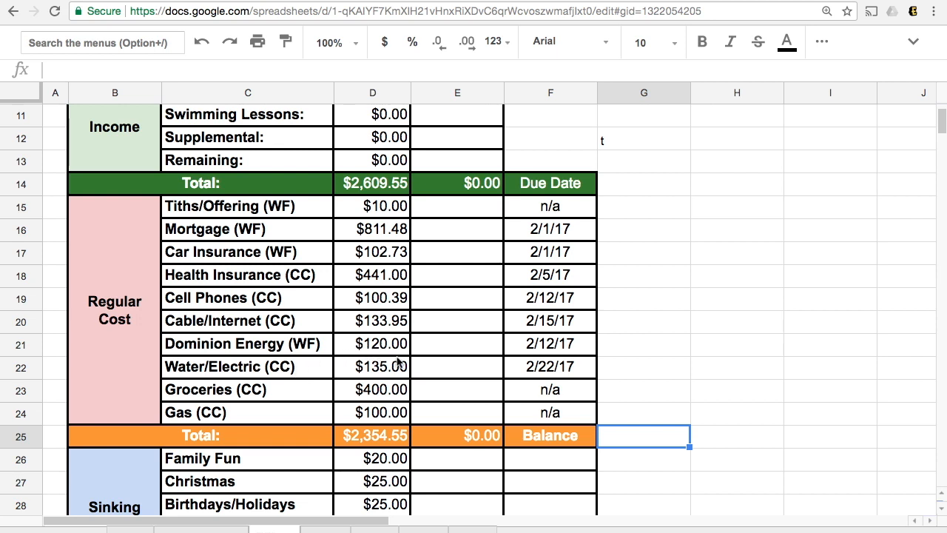
mouse_move(394, 350)
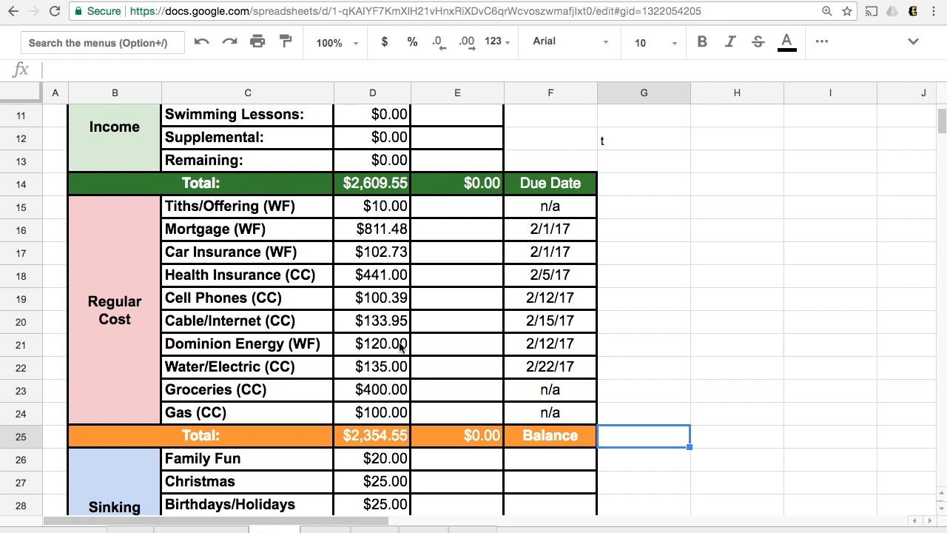
mouse_move(400, 374)
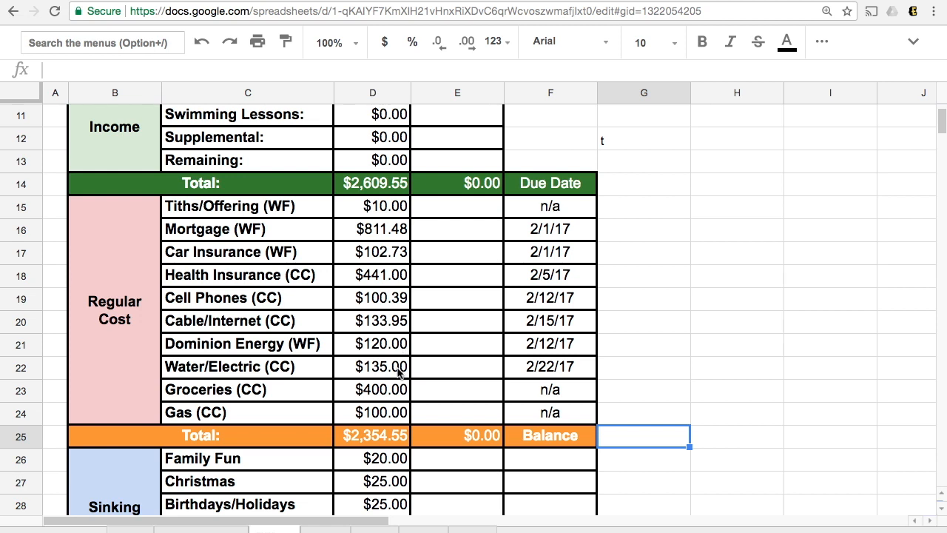
mouse_move(401, 401)
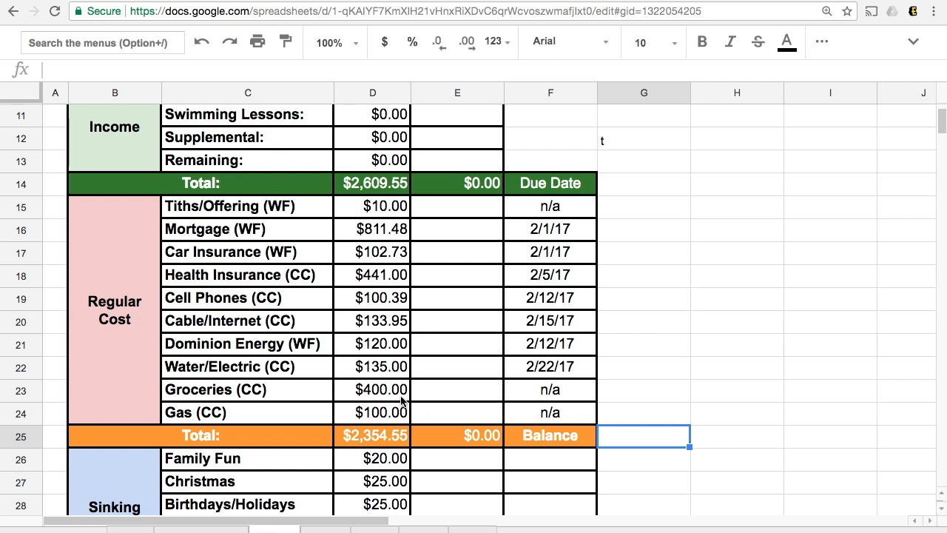
mouse_move(398, 417)
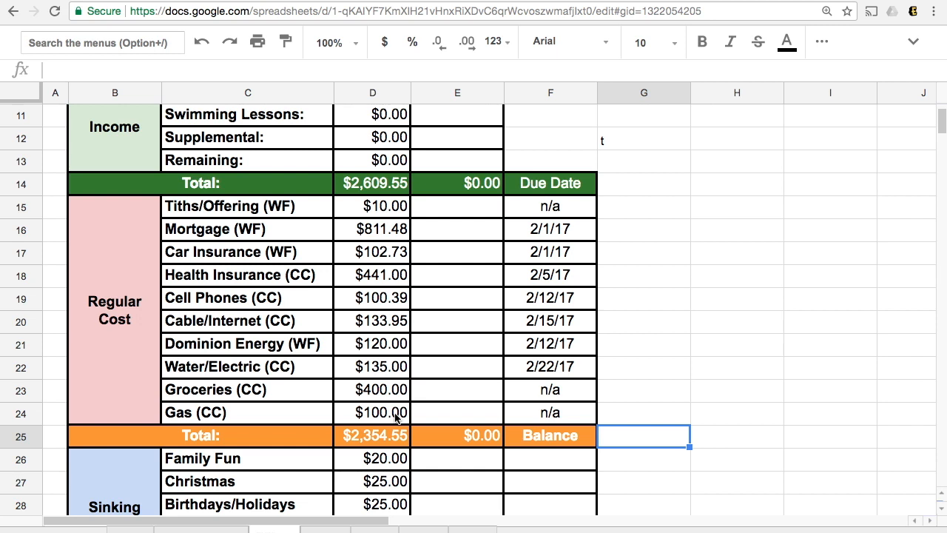
scroll(down, 3)
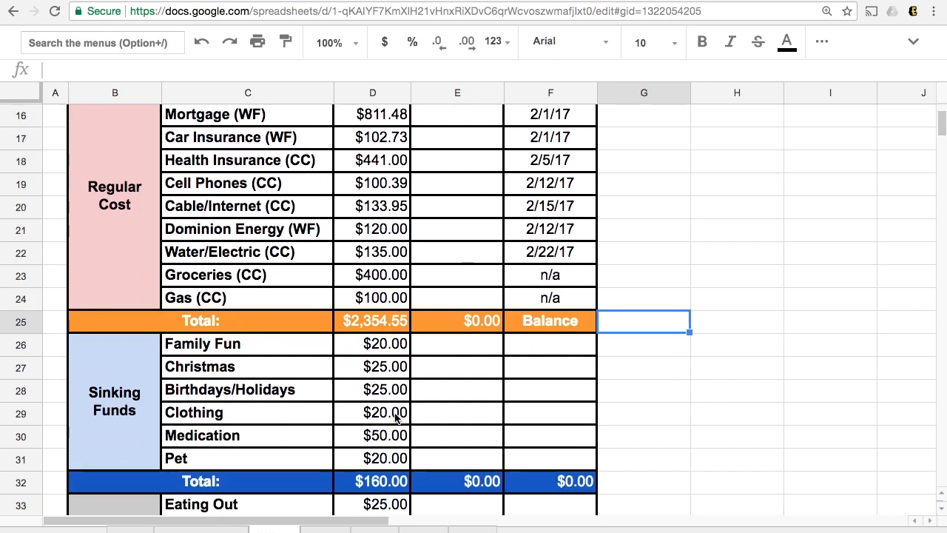
scroll(down, 3)
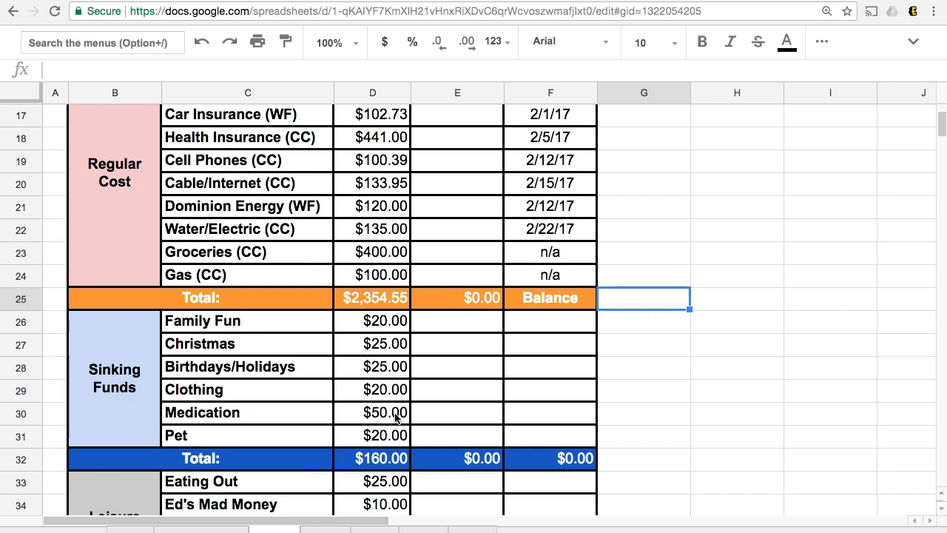
scroll(down, 3)
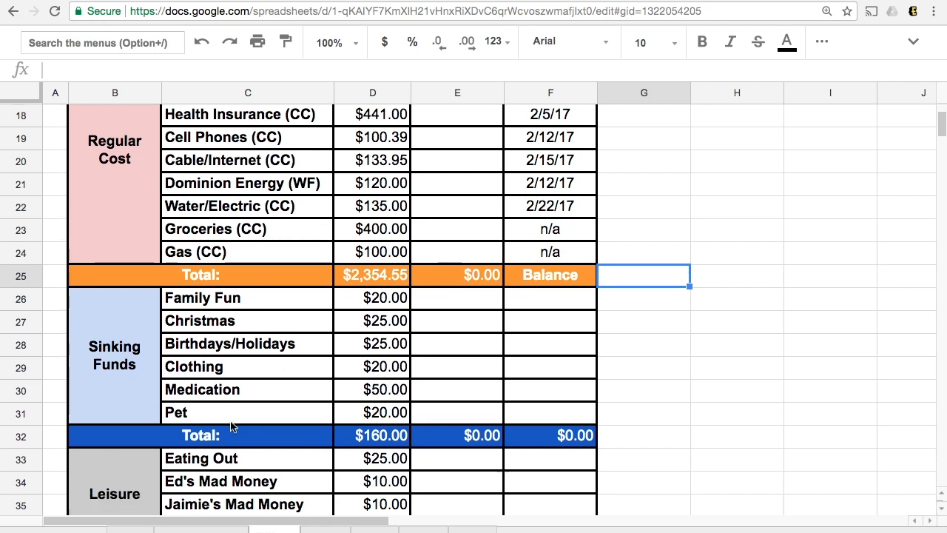
scroll(down, 3)
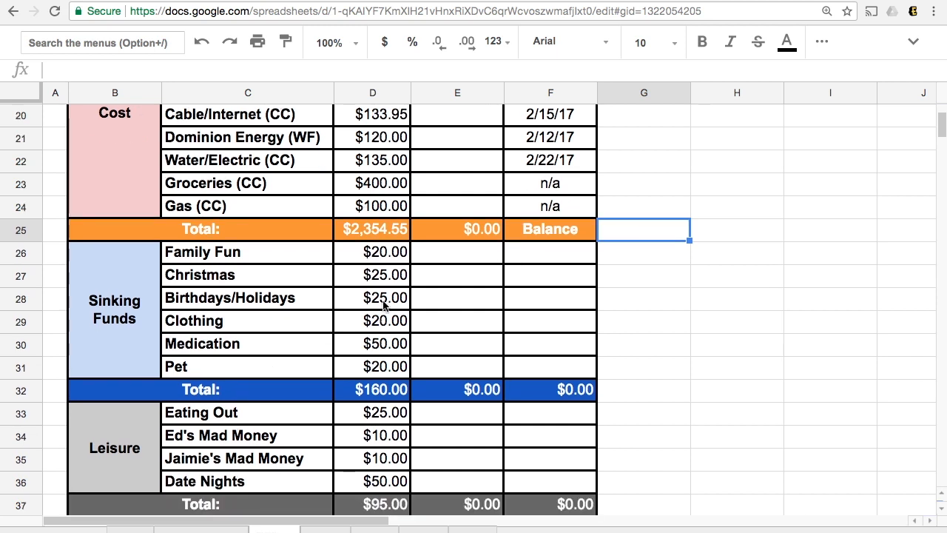
mouse_move(392, 263)
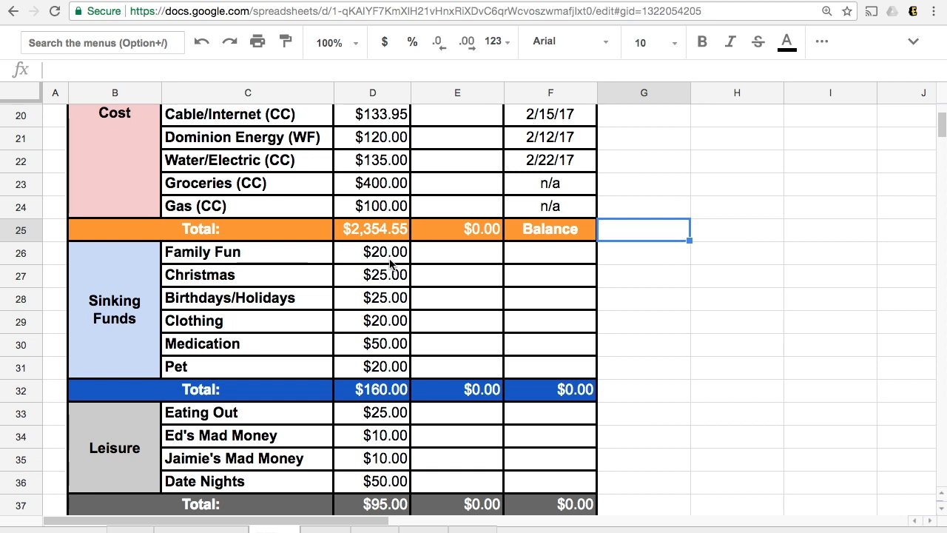
mouse_move(368, 285)
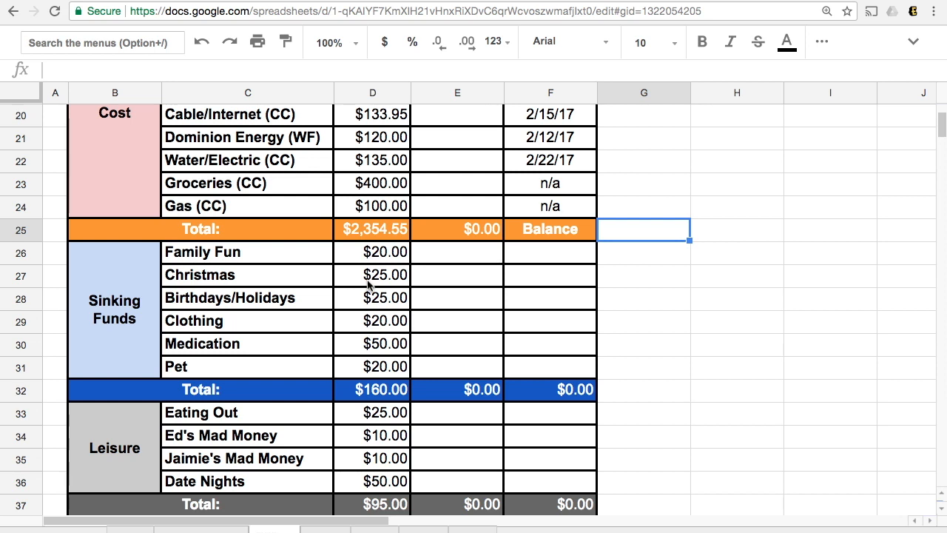
mouse_move(397, 281)
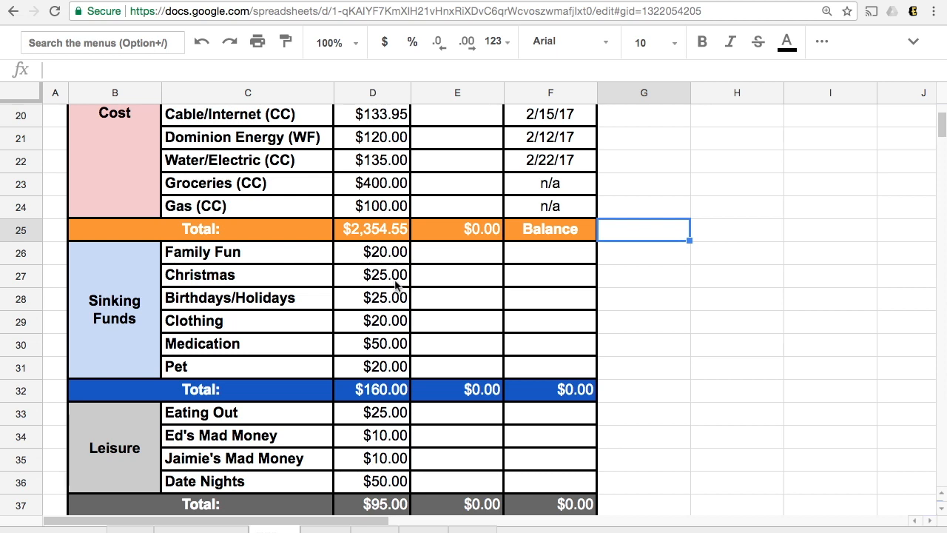
mouse_move(390, 316)
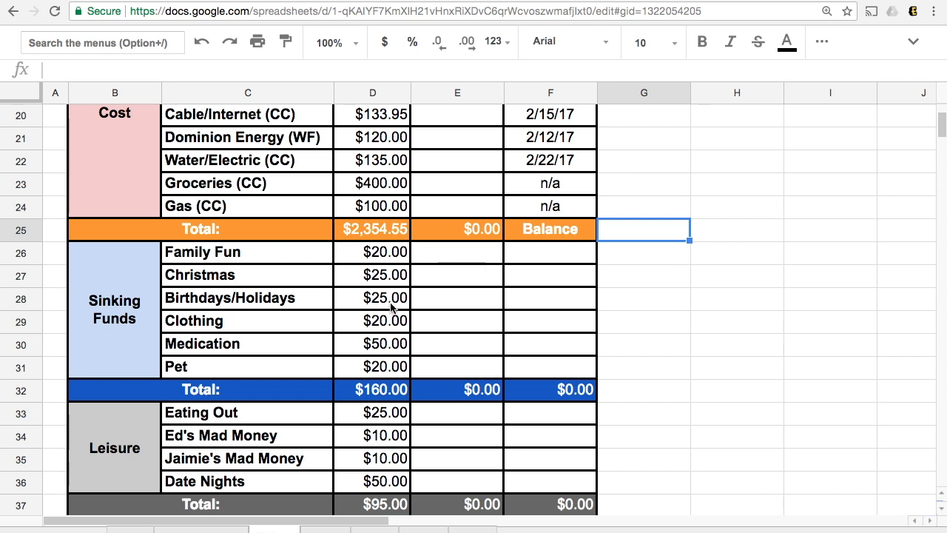
mouse_move(397, 324)
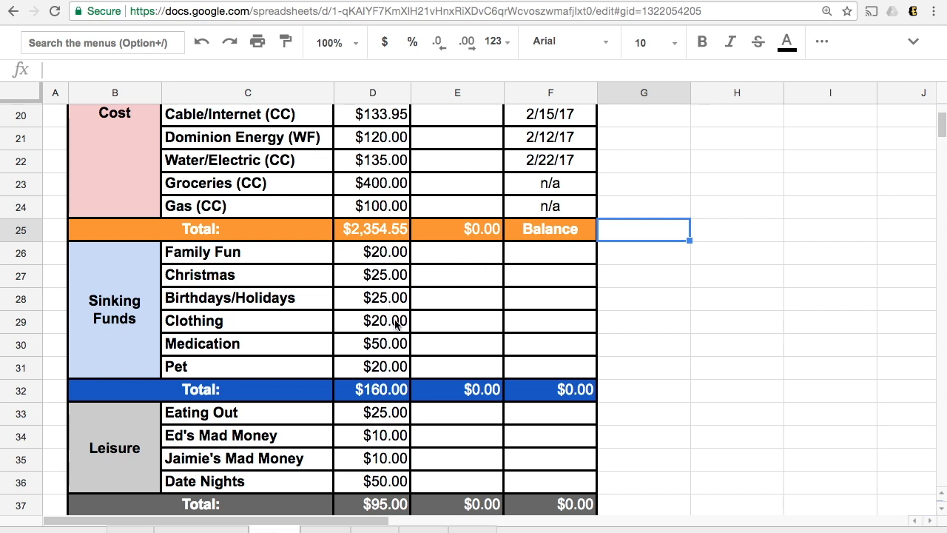
mouse_move(399, 350)
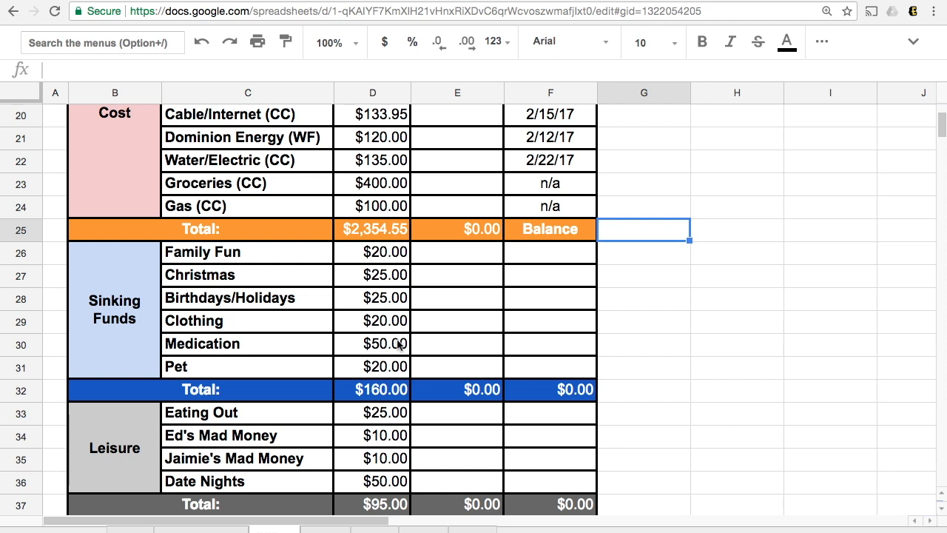
mouse_move(275, 319)
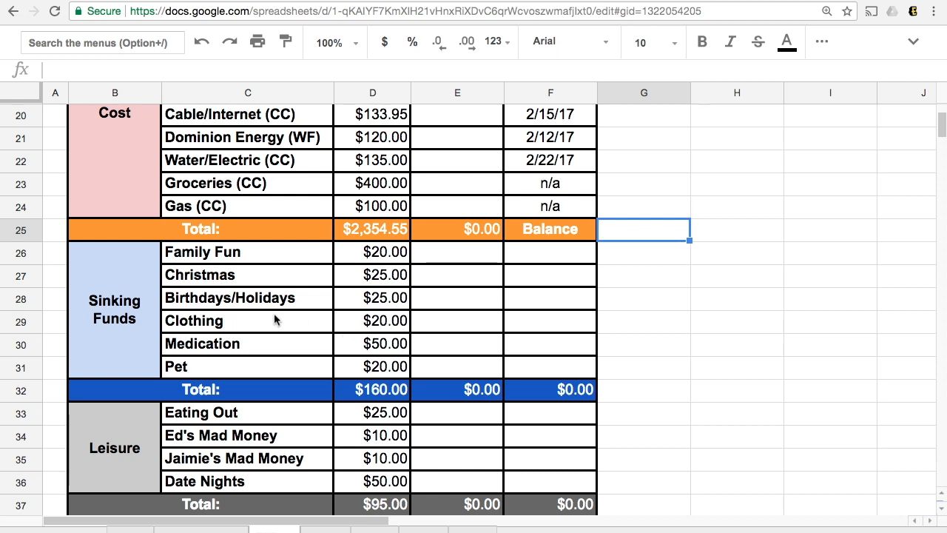
mouse_move(384, 330)
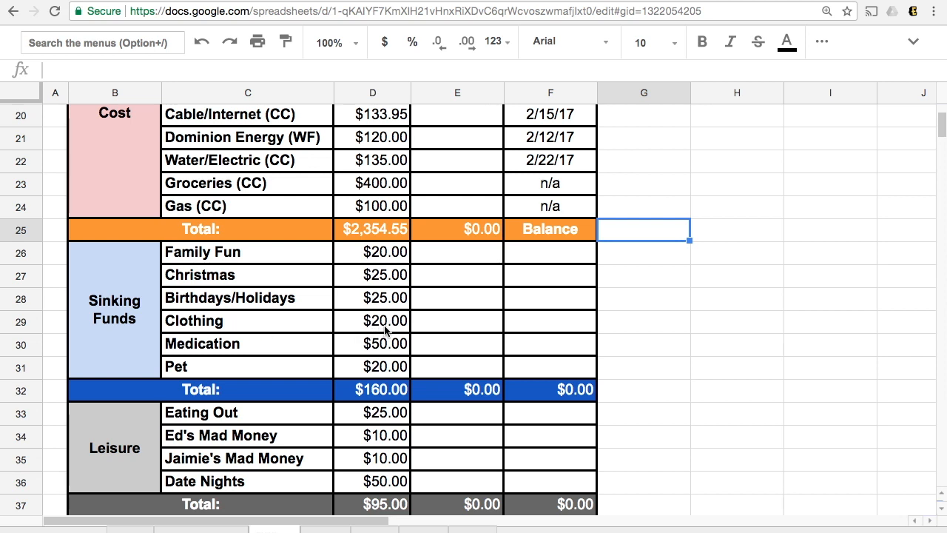
mouse_move(399, 350)
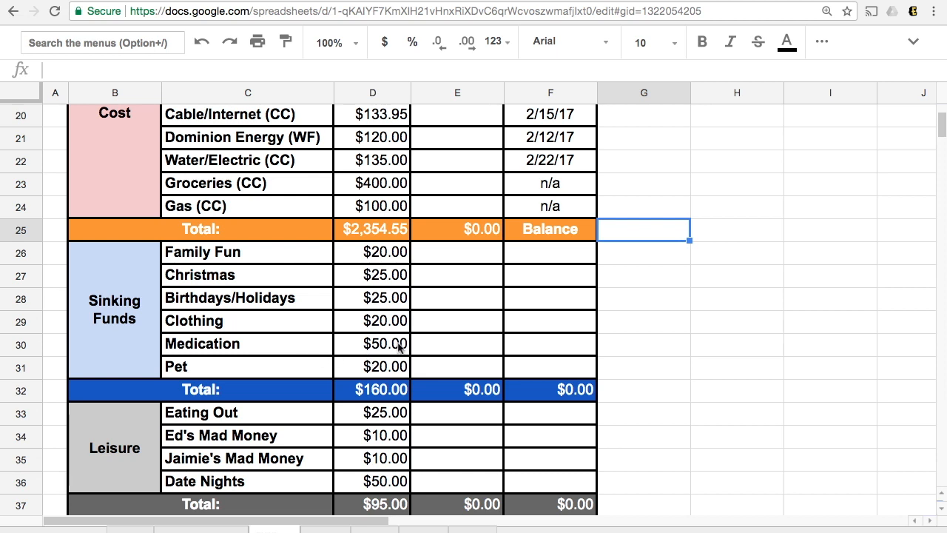
scroll(down, 3)
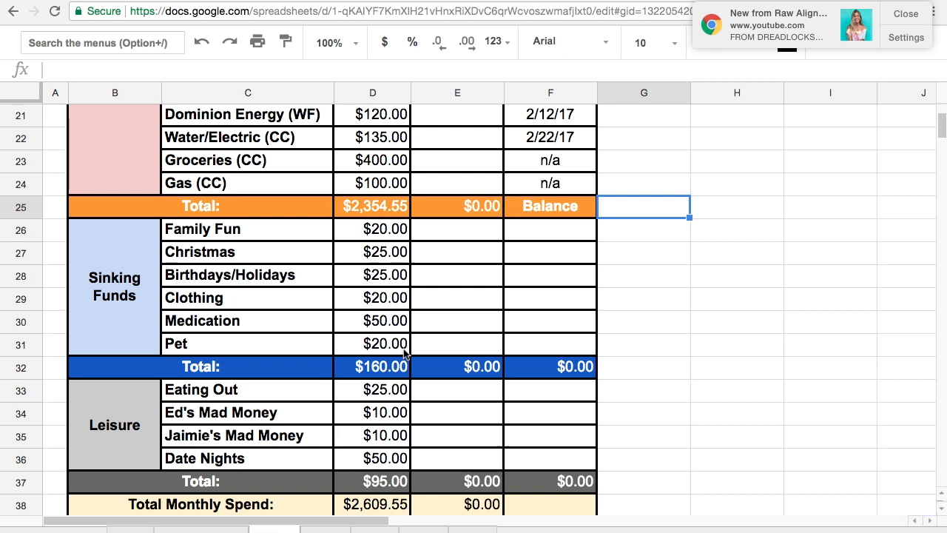
mouse_move(405, 352)
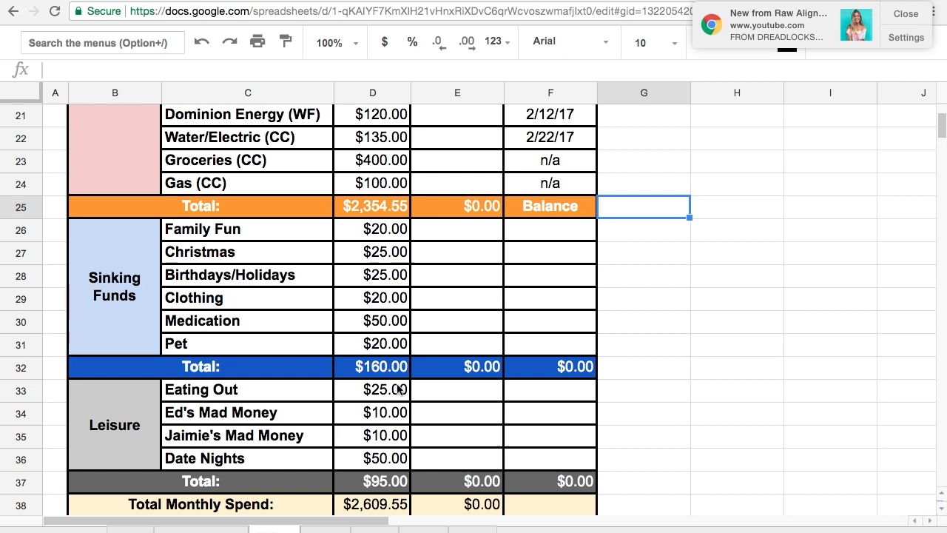
scroll(down, 3)
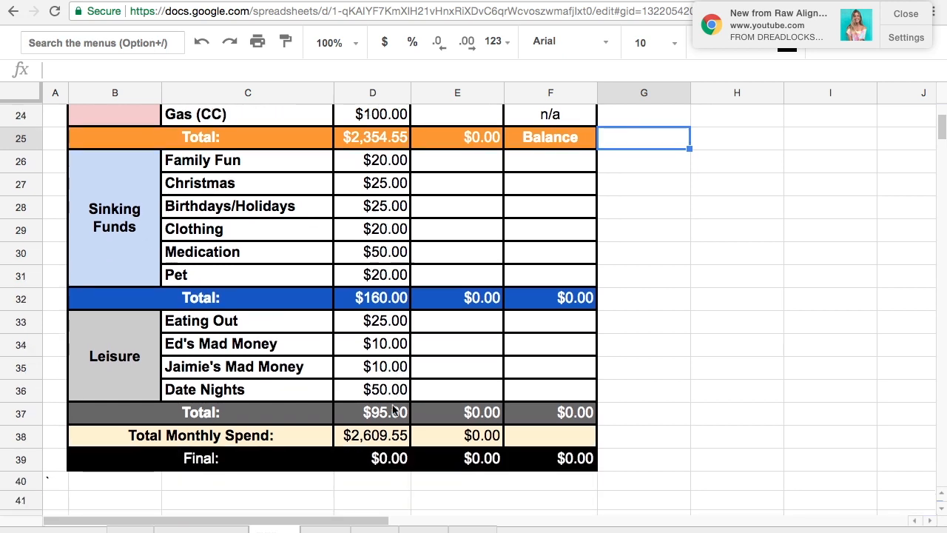
scroll(down, 3)
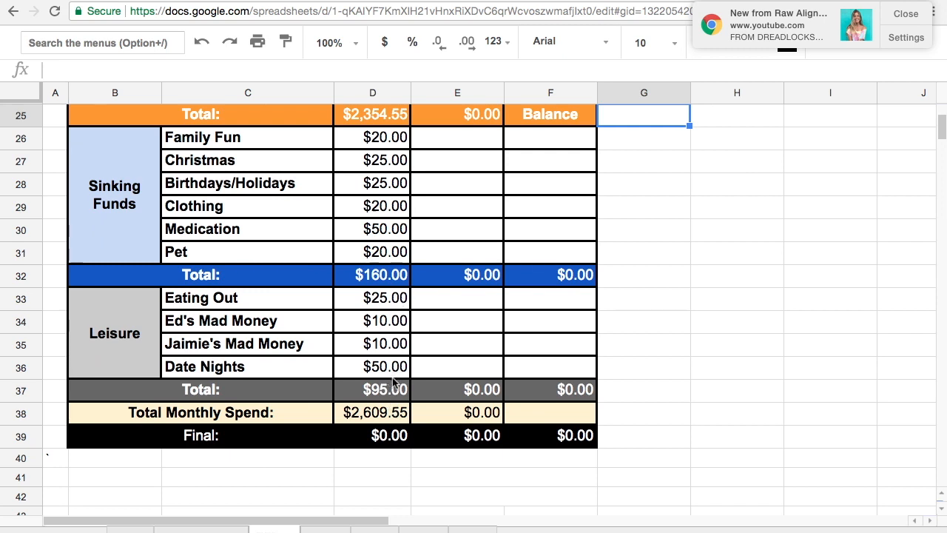
mouse_move(669, 228)
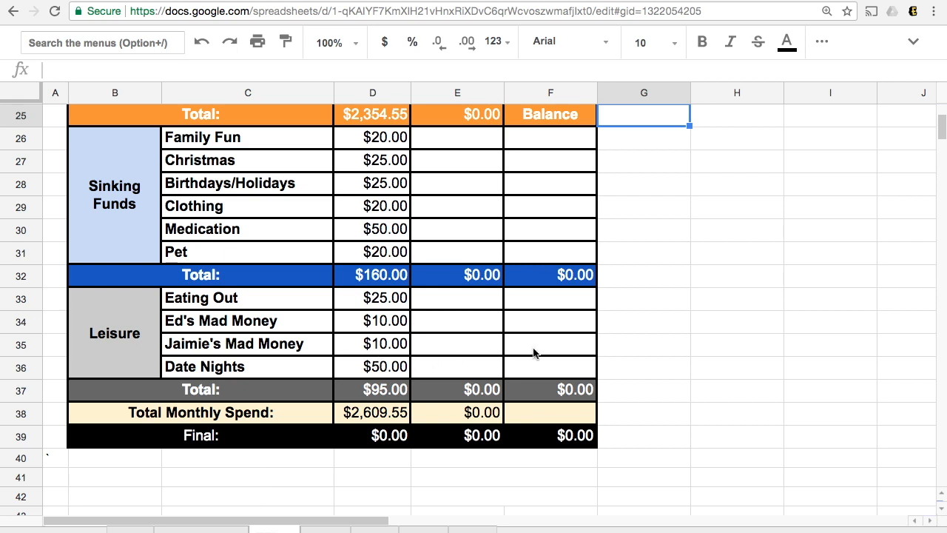
mouse_move(483, 342)
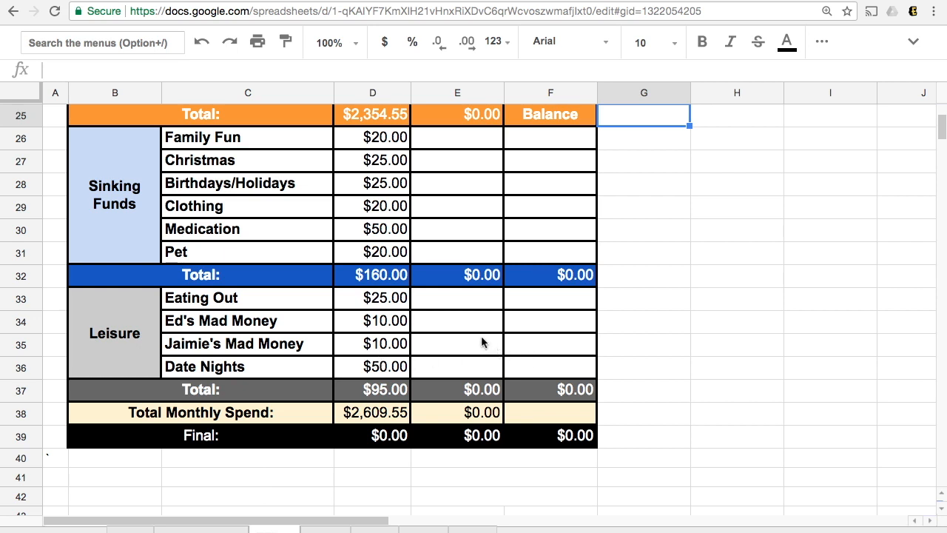
mouse_move(473, 327)
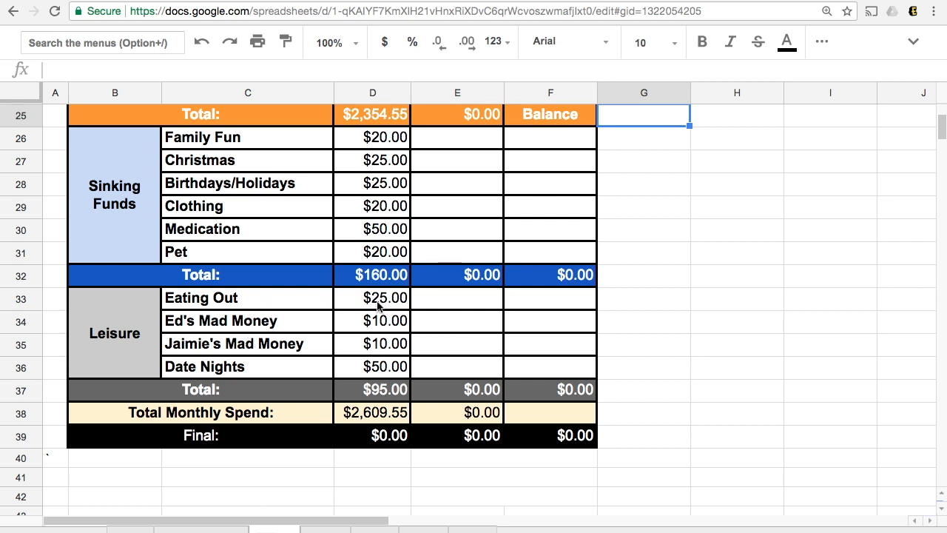
mouse_move(417, 311)
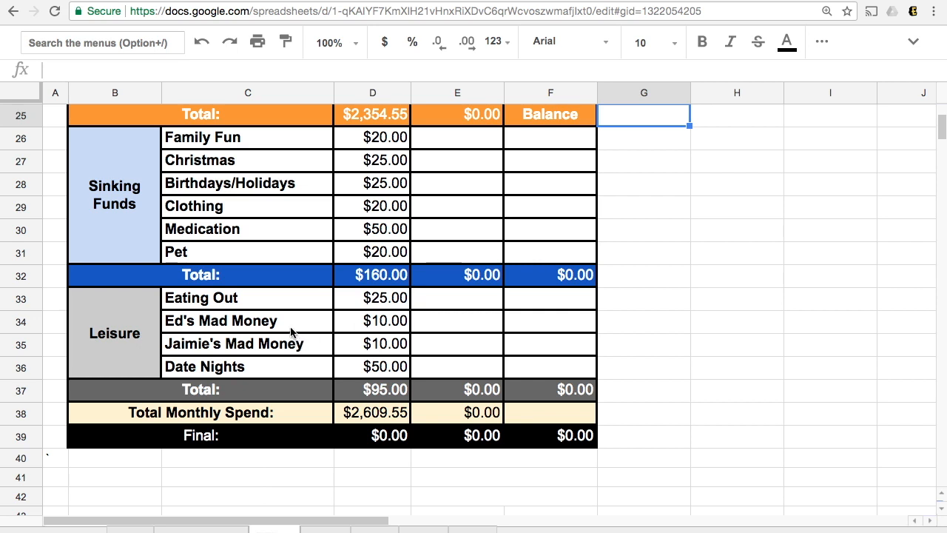
mouse_move(327, 359)
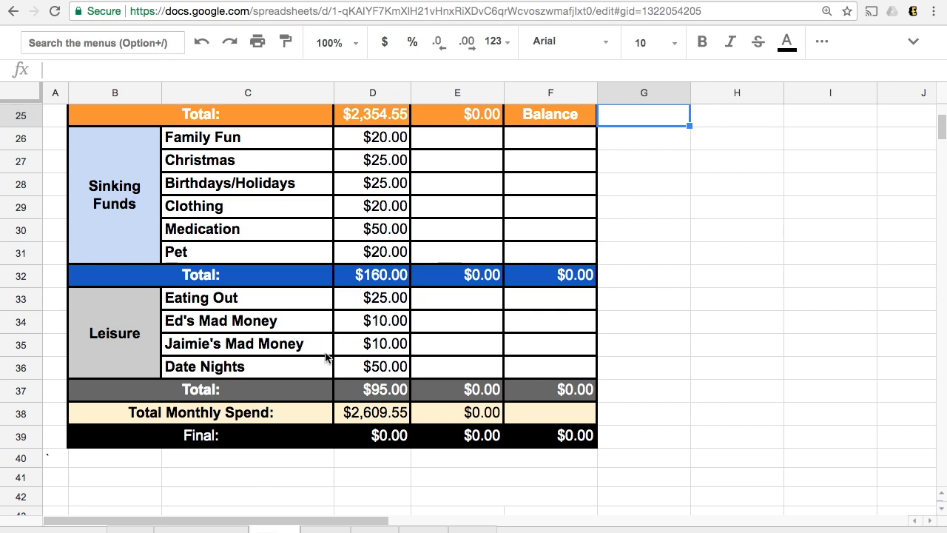
mouse_move(387, 341)
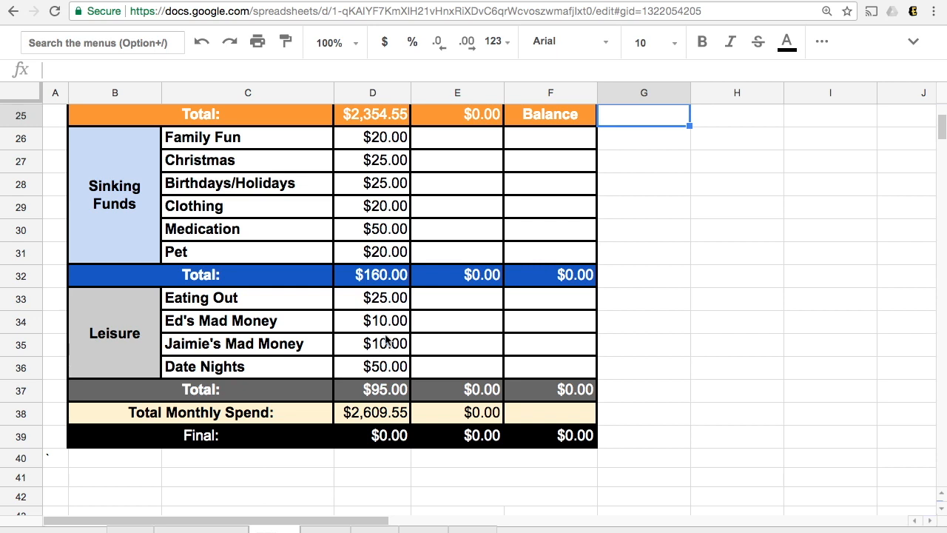
mouse_move(369, 349)
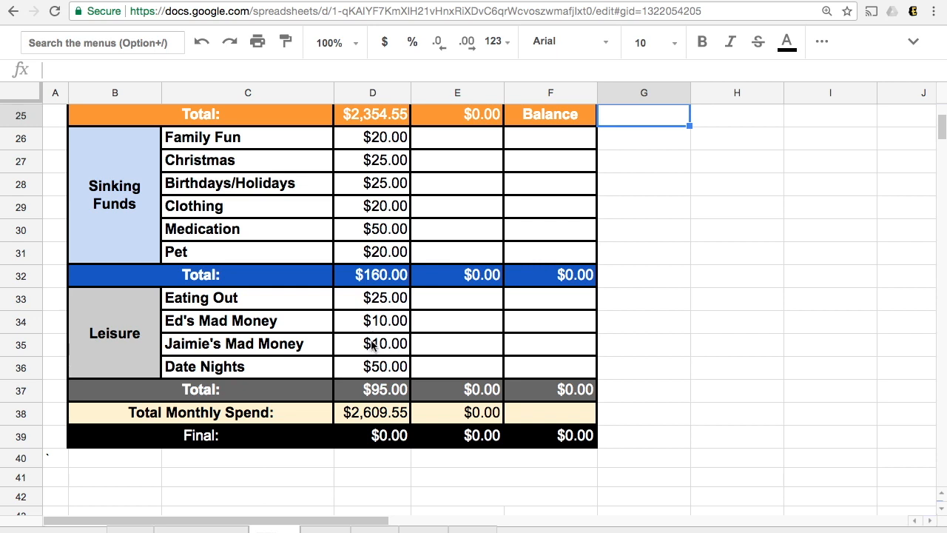
mouse_move(386, 349)
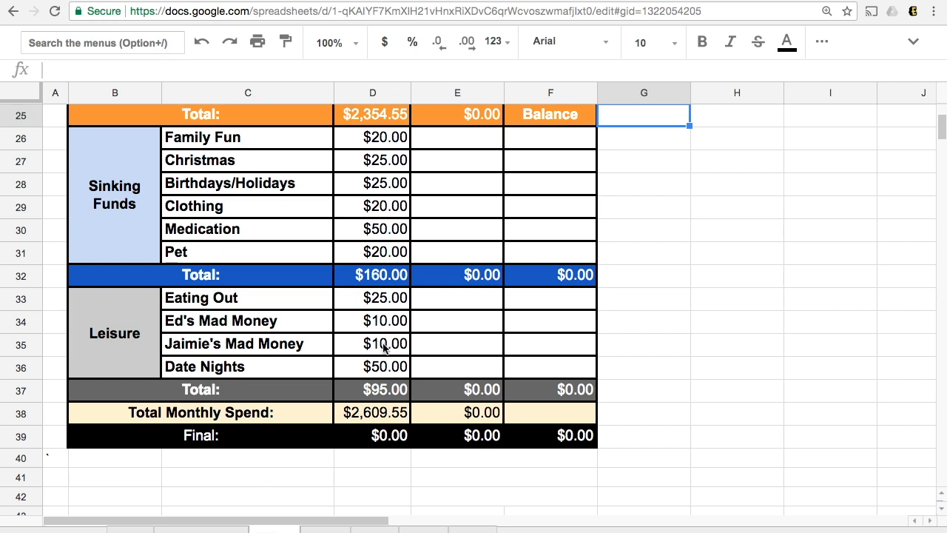
mouse_move(422, 354)
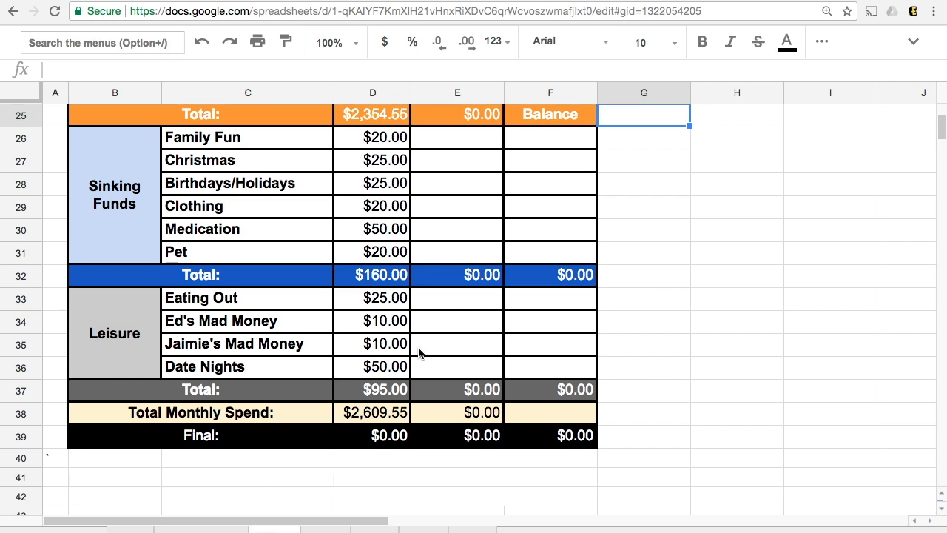
mouse_move(330, 377)
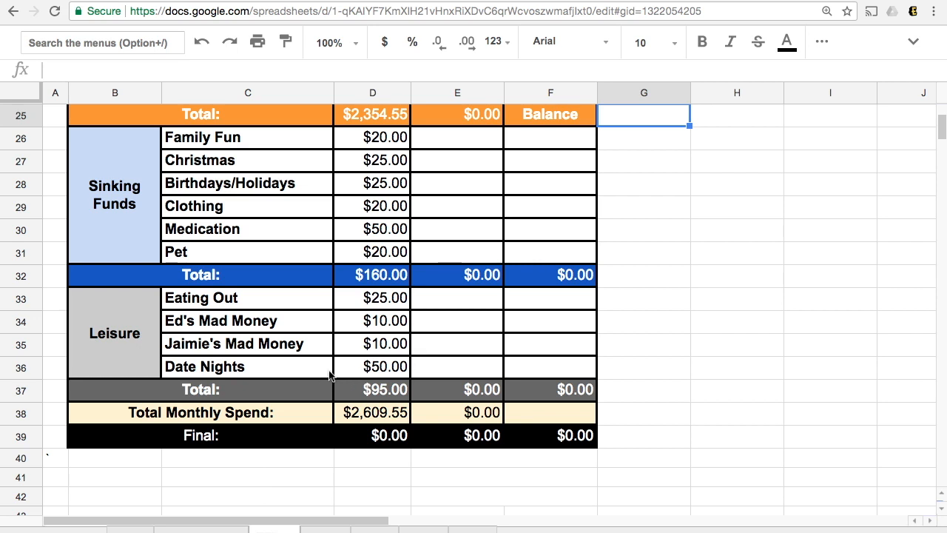
mouse_move(444, 369)
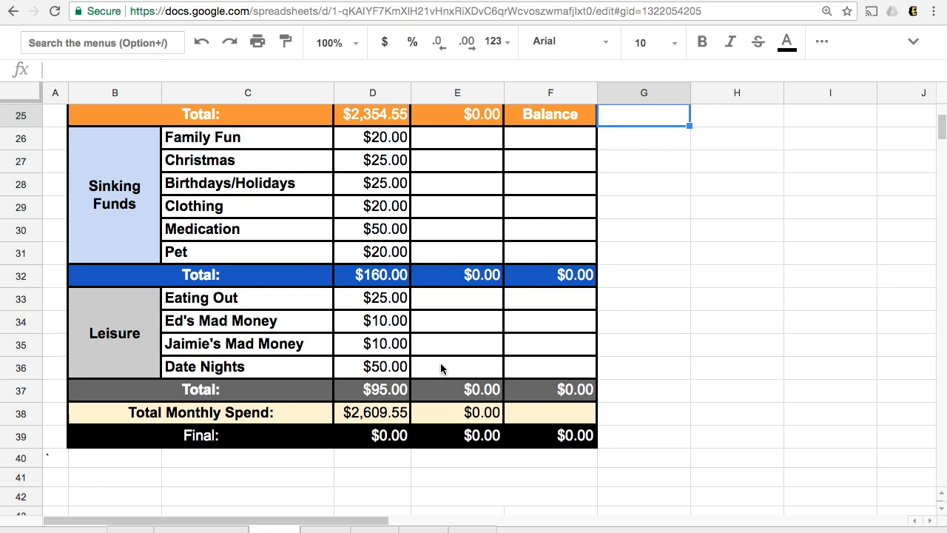
mouse_move(635, 279)
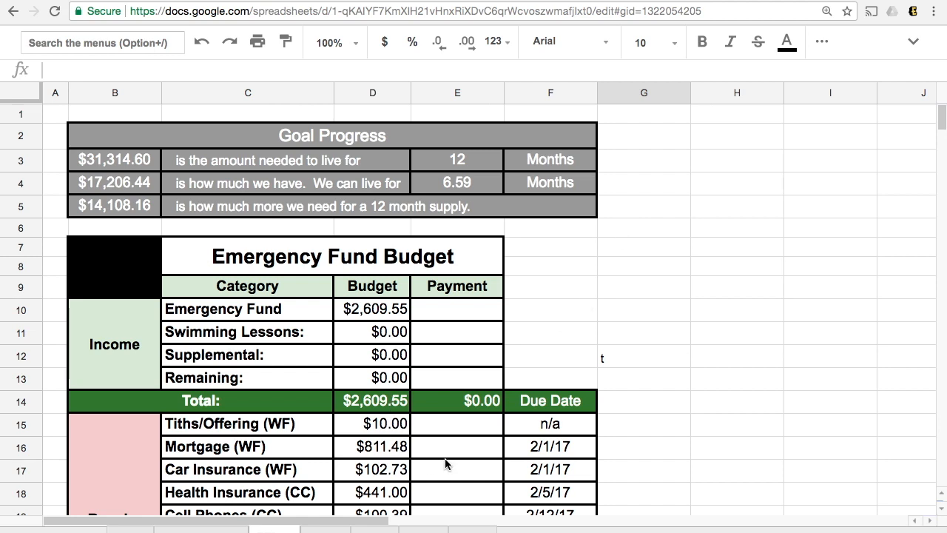
scroll(down, 3)
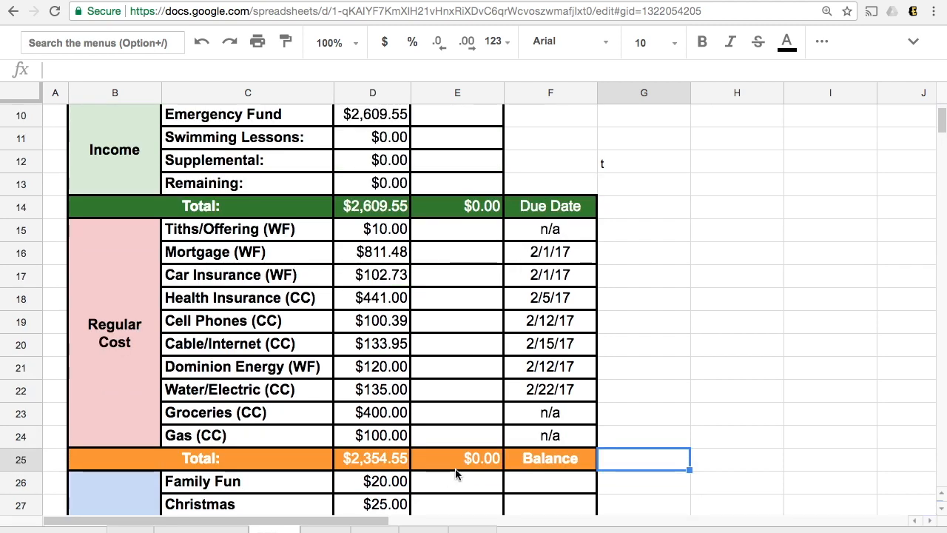
scroll(down, 3)
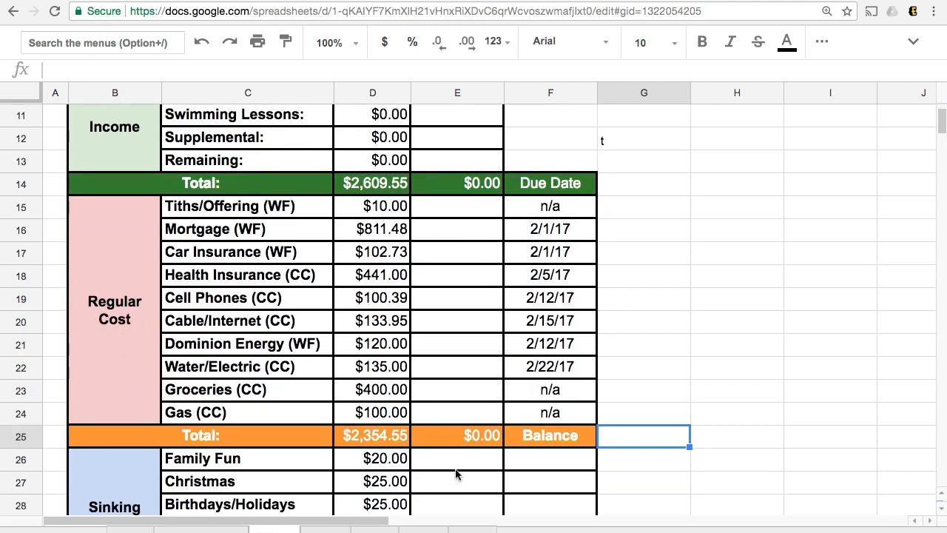
scroll(down, 3)
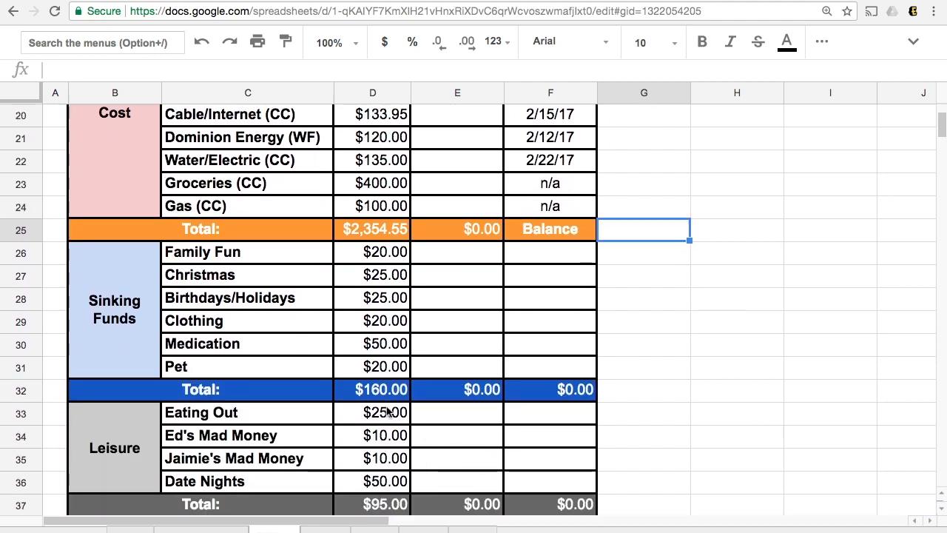
scroll(down, 3)
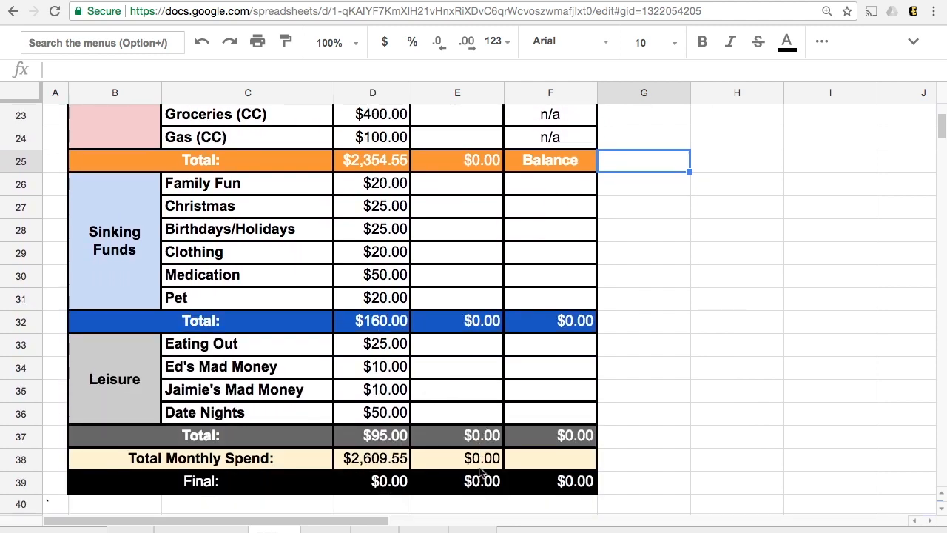
mouse_move(366, 477)
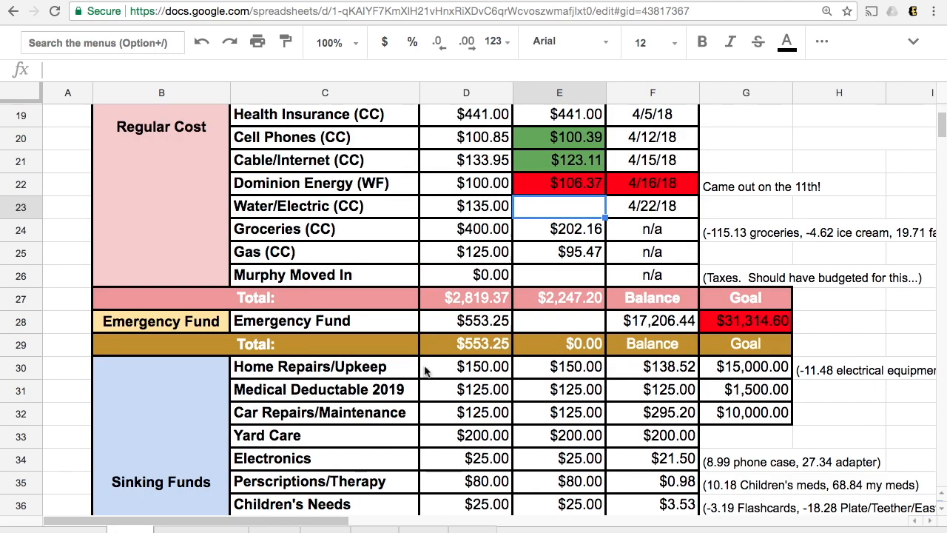
scroll(down, 3)
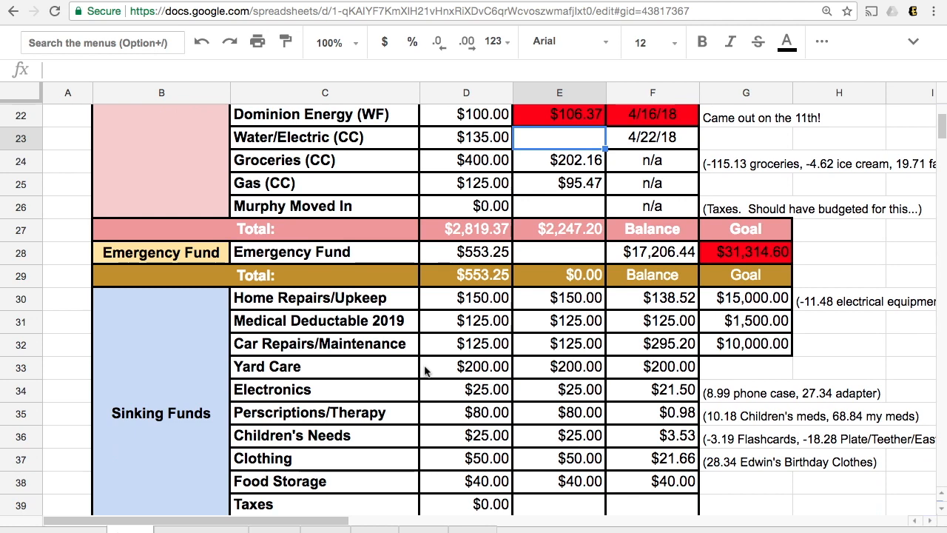
scroll(down, 3)
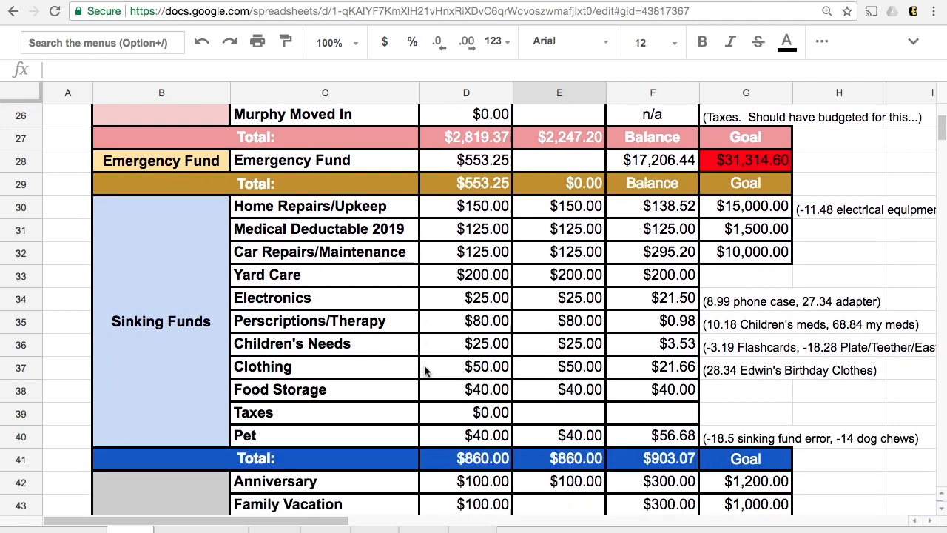
mouse_move(304, 272)
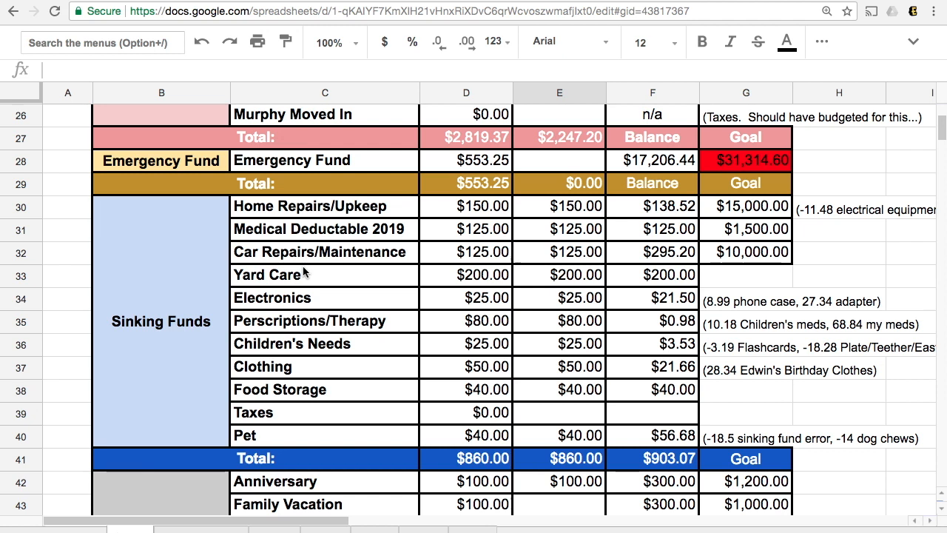
mouse_move(436, 216)
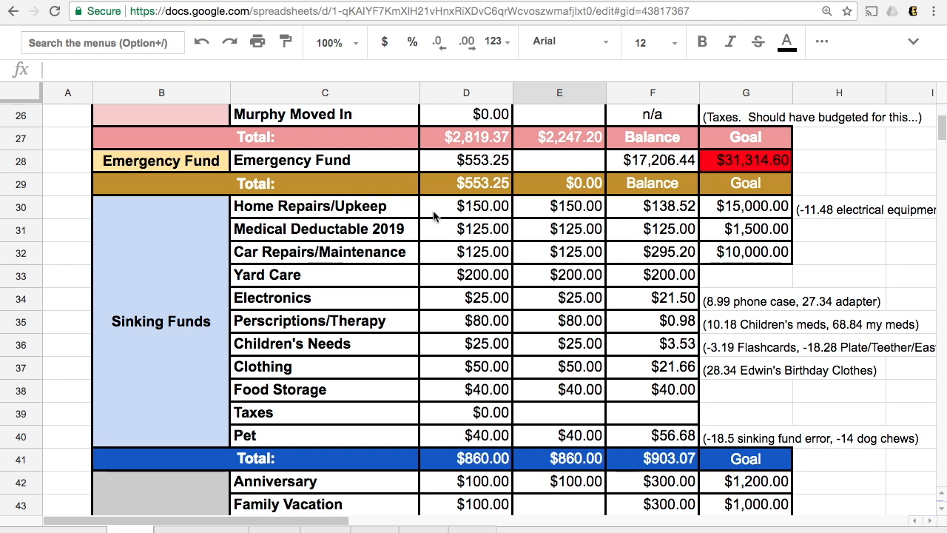
mouse_move(688, 208)
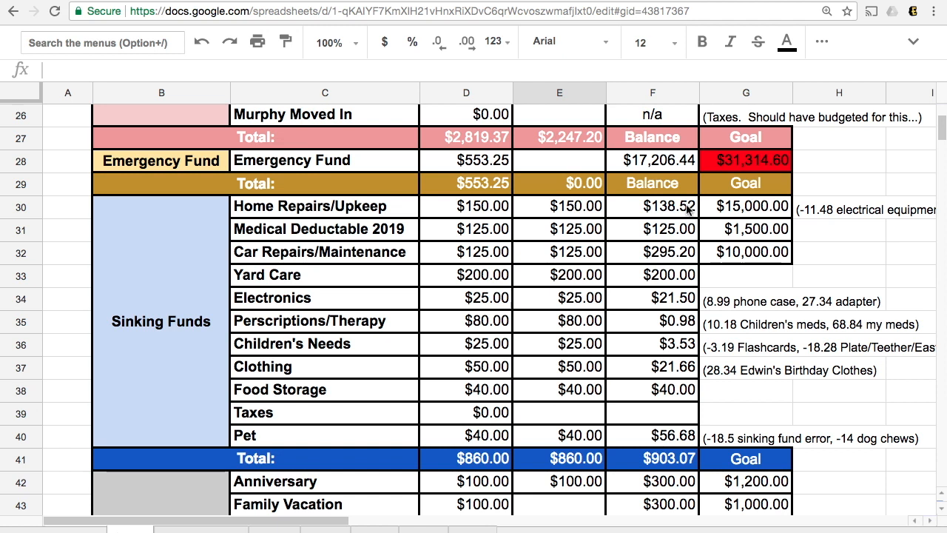
mouse_move(683, 215)
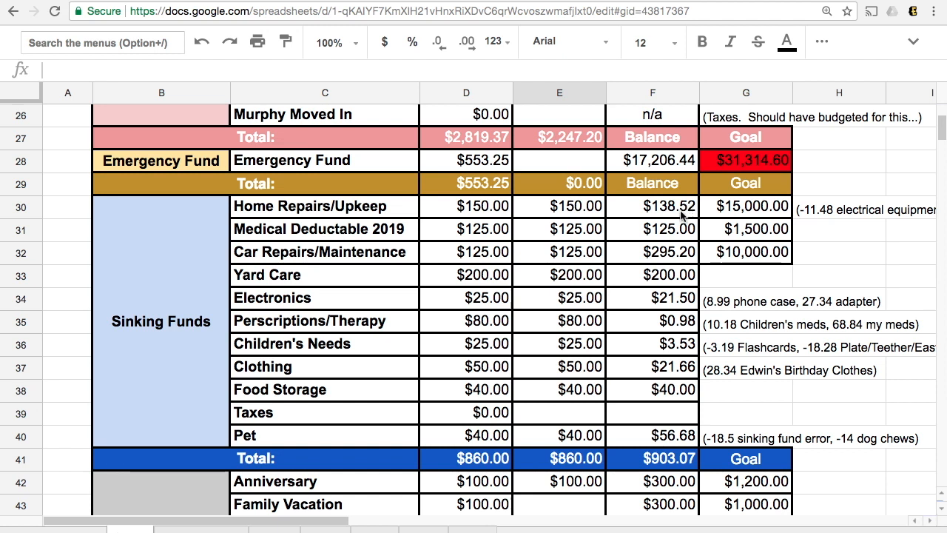
mouse_move(327, 291)
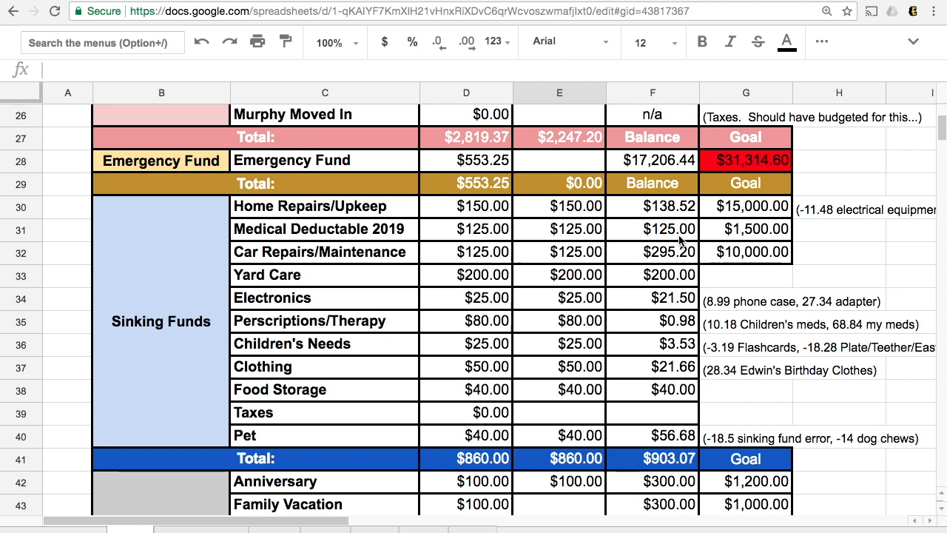
mouse_move(677, 218)
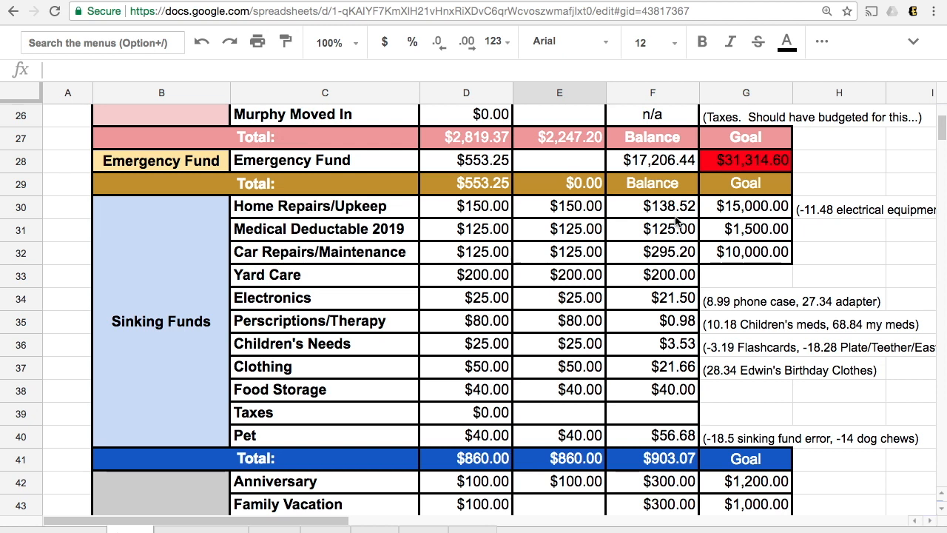
mouse_move(663, 231)
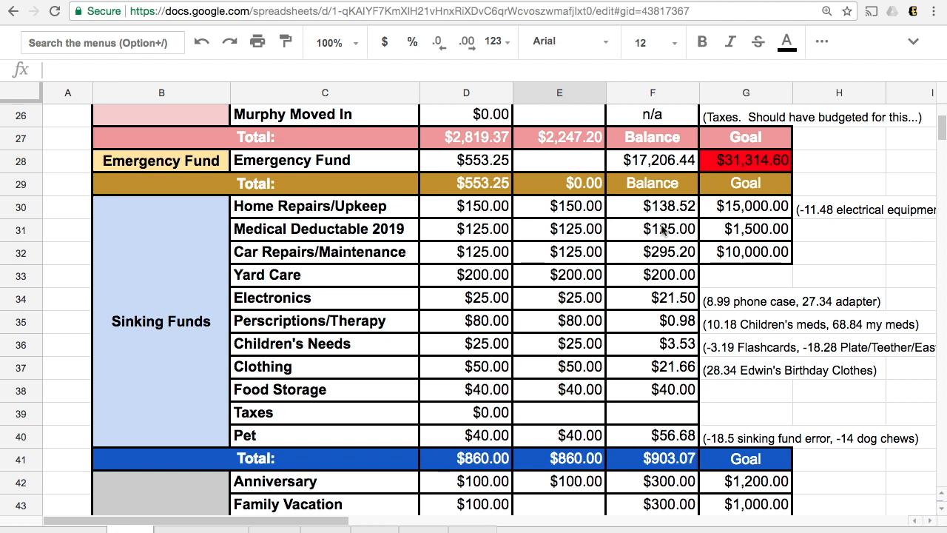
mouse_move(667, 220)
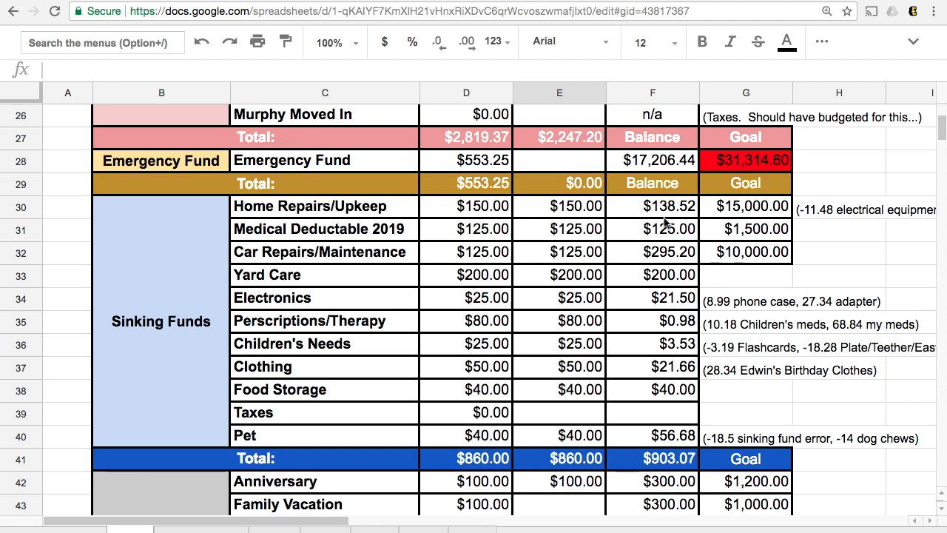
mouse_move(694, 264)
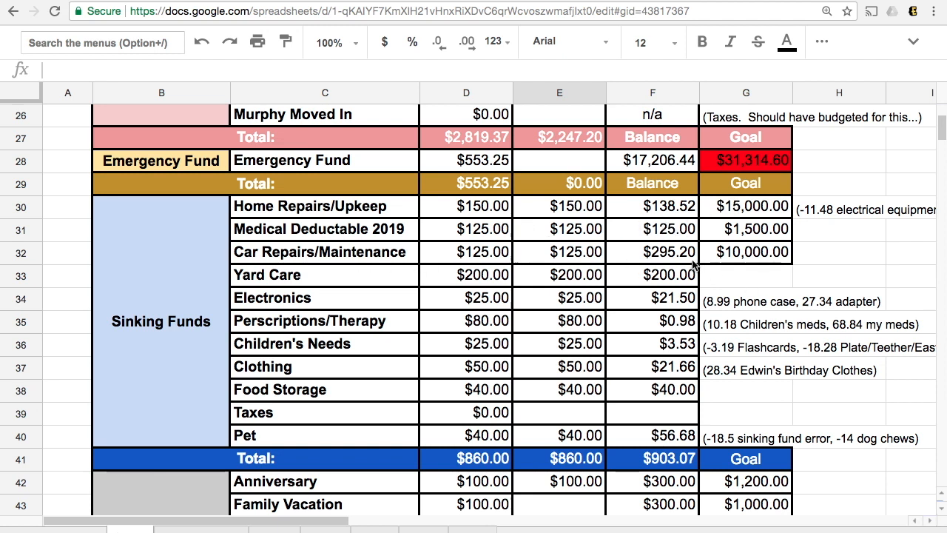
mouse_move(664, 266)
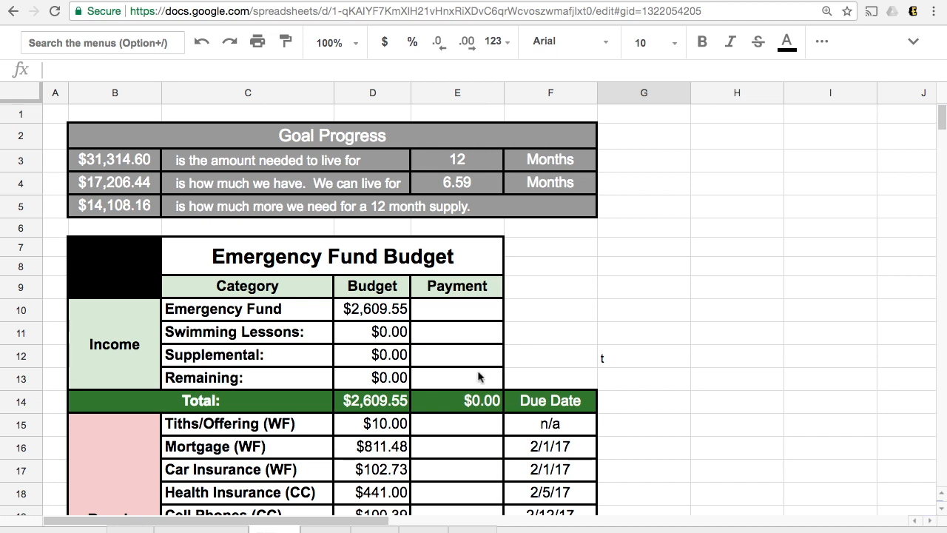
mouse_move(146, 189)
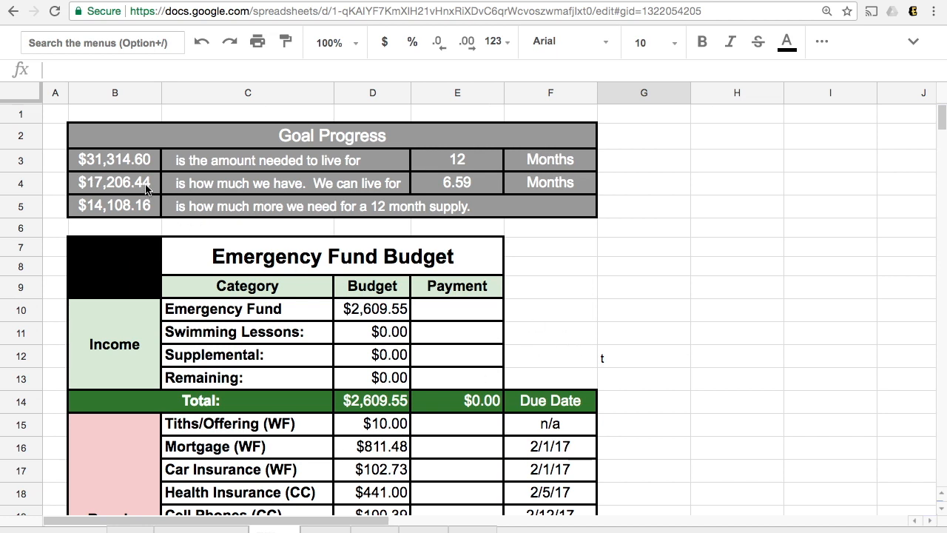
mouse_move(134, 186)
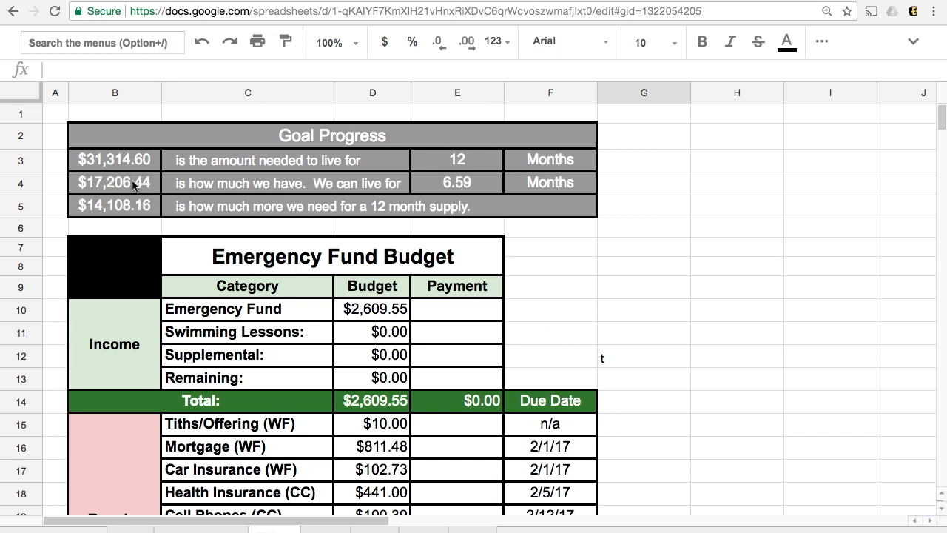
mouse_move(444, 292)
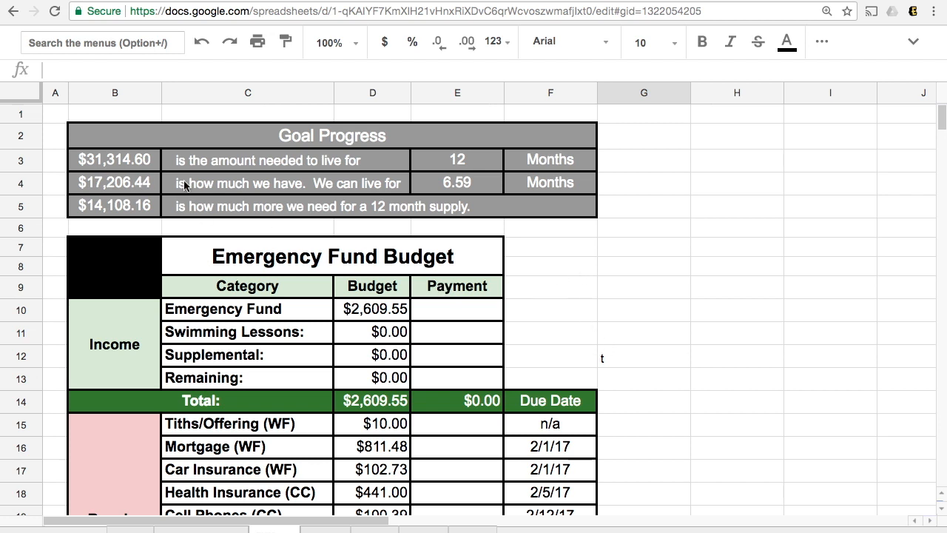
mouse_move(107, 189)
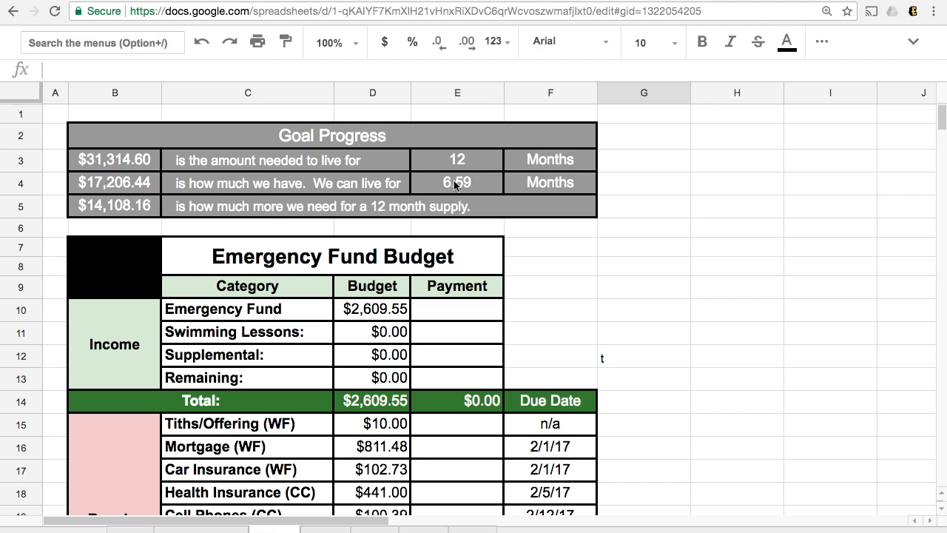
mouse_move(472, 186)
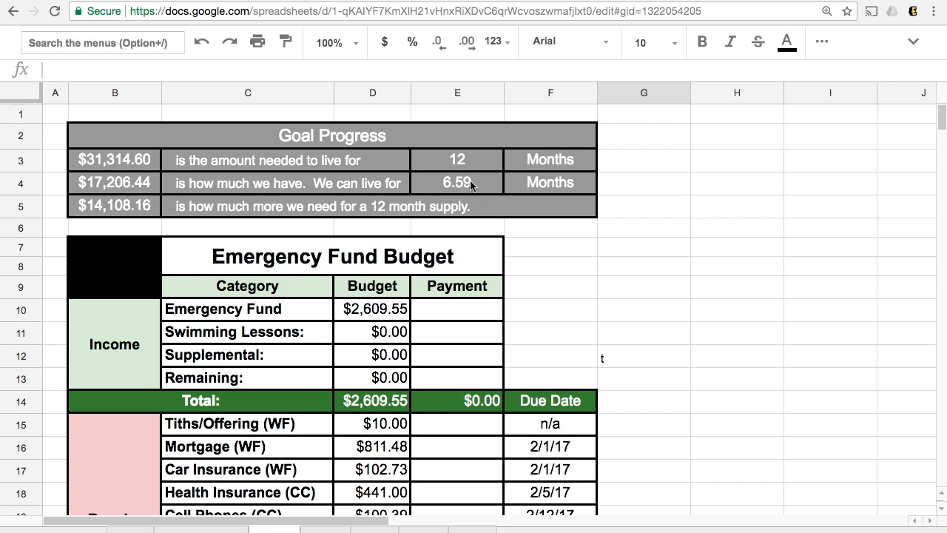
mouse_move(595, 339)
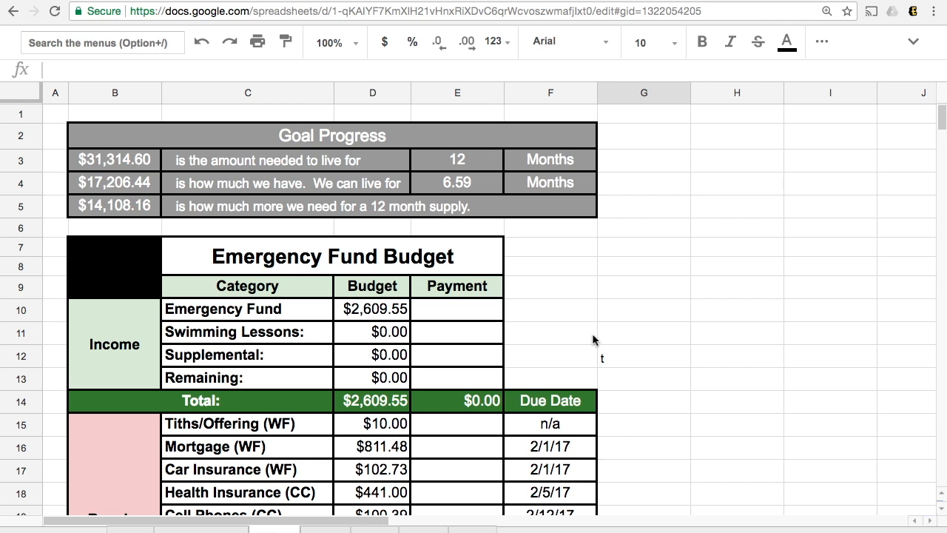